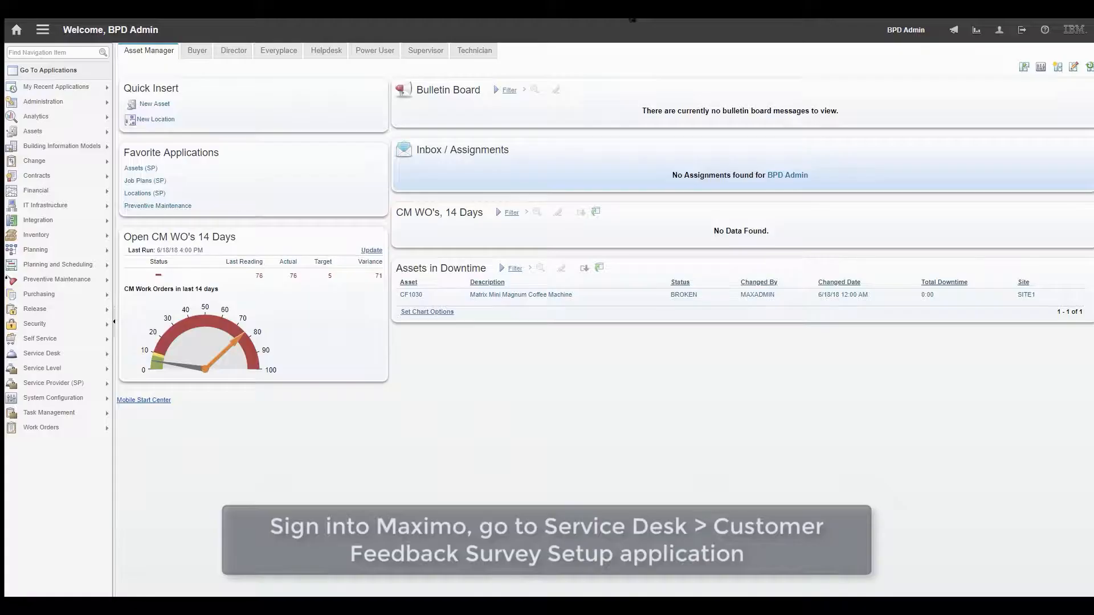
# Step: Open Customer Feedback Survey Setup from the Service Desk menu
pyautogui.click(42, 367)
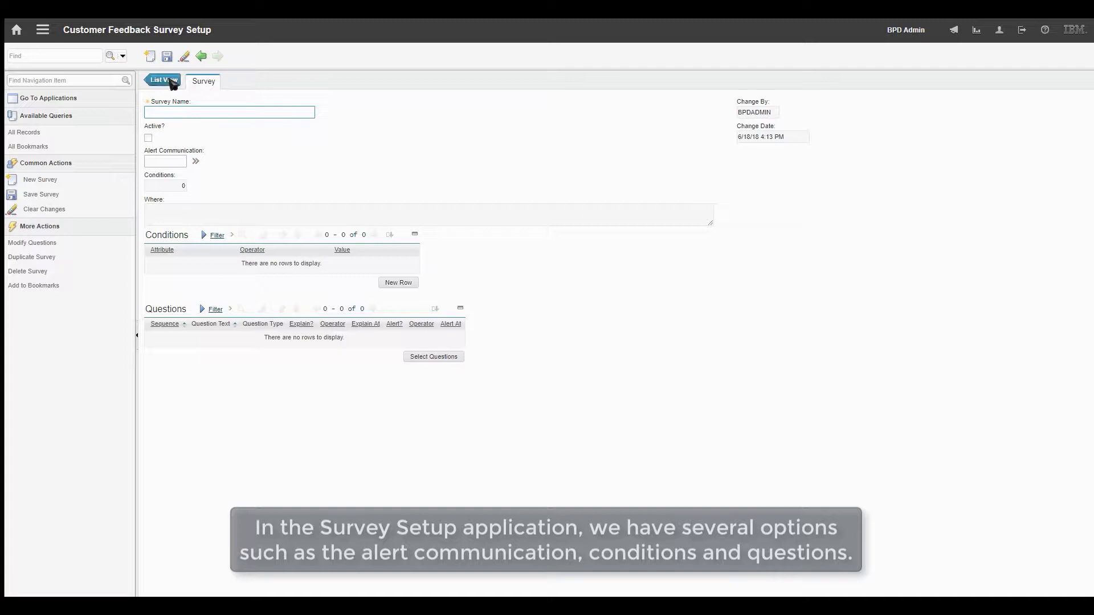
# Step: Name the survey 'Vending Machine Survey' and set its alert communication to CFSURVEY001
pyautogui.write('Ver')
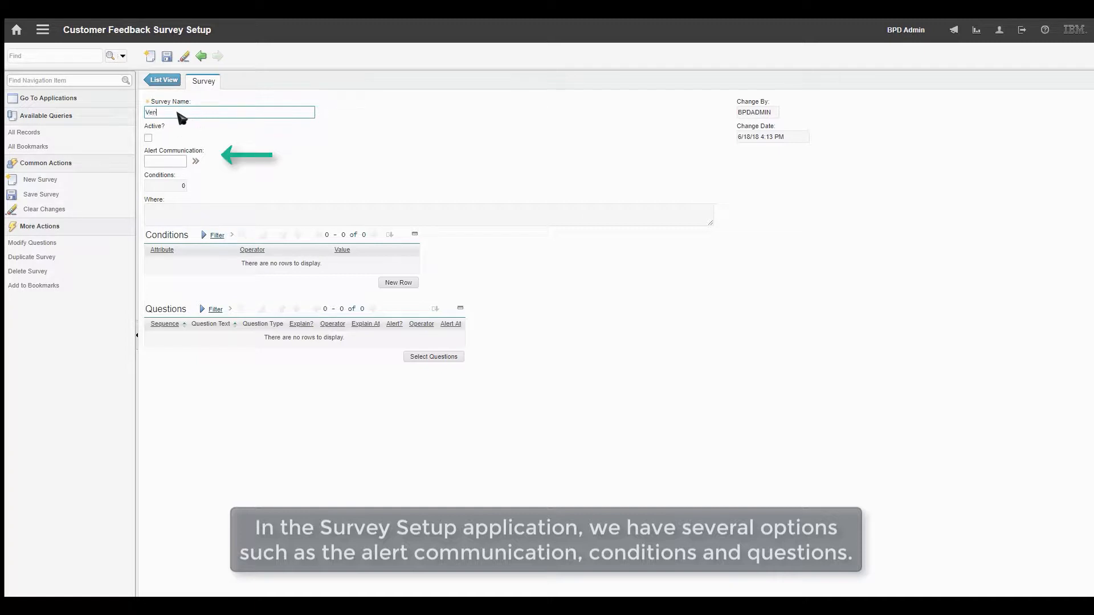
pyautogui.write('Vending Machine S')
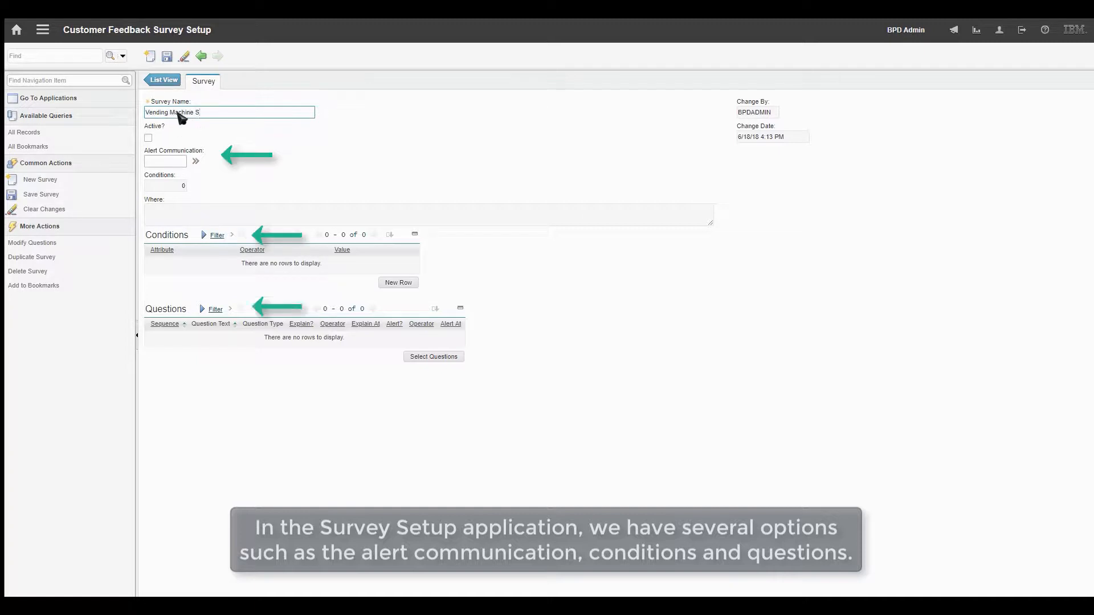
pyautogui.write('urvey')
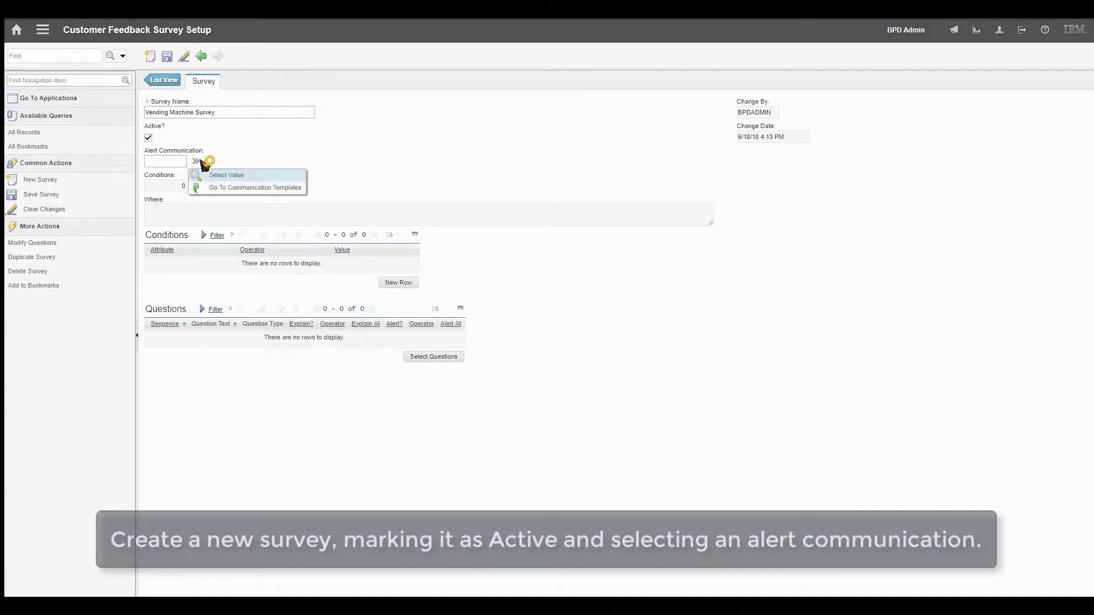
pyautogui.click(225, 175)
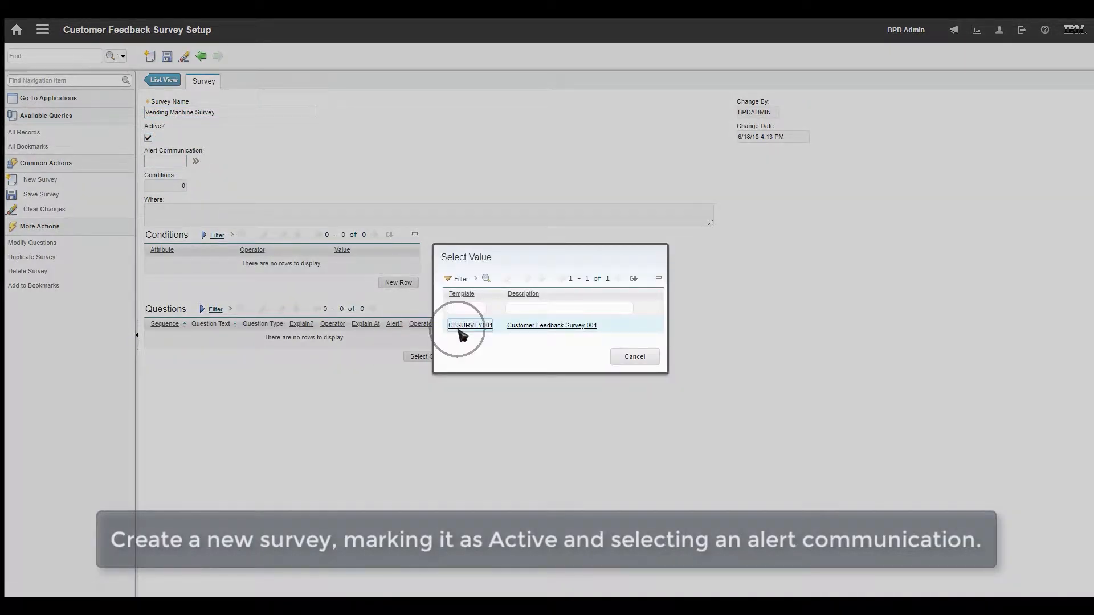
pyautogui.click(470, 325)
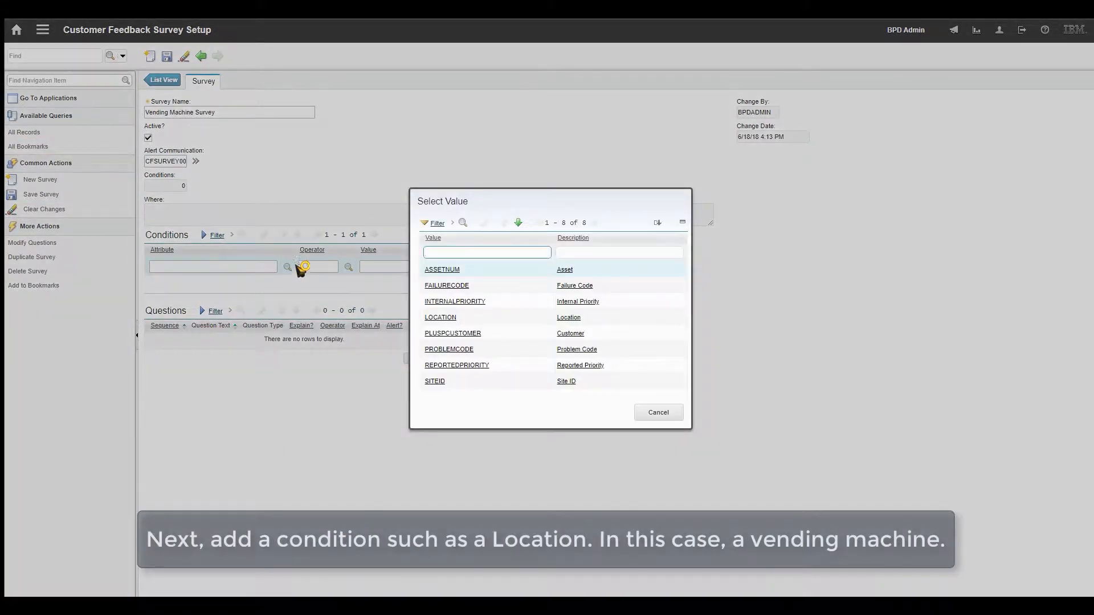
# Step: Add a LOCATION condition so the survey matches location M-A1-01-VD1
pyautogui.click(440, 317)
pyautogui.write('M-A1-01-VD1')
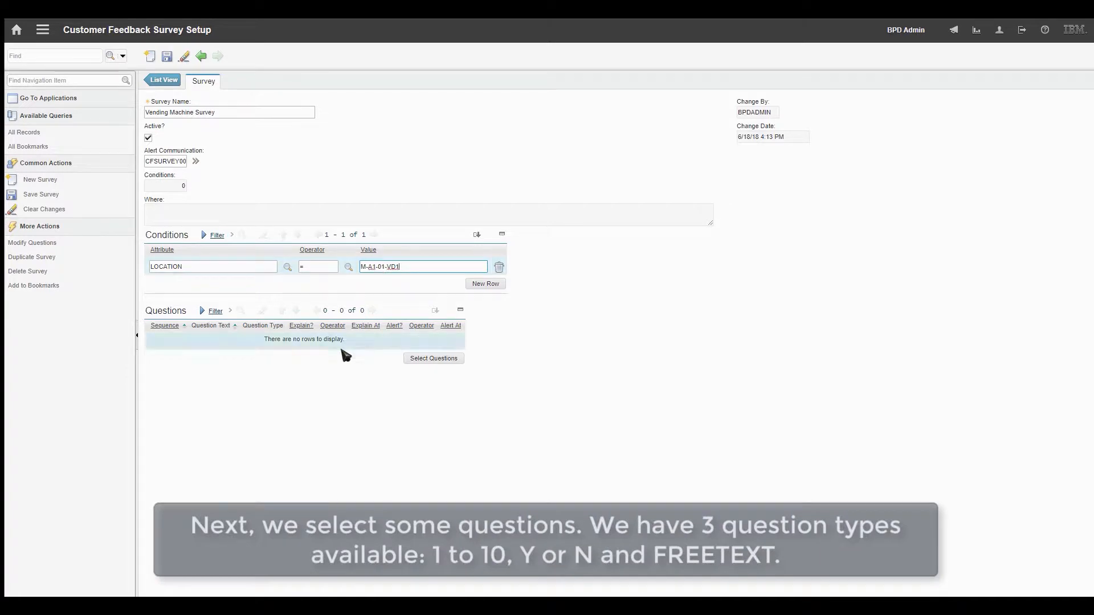
# Step: Select and show all four feedback questions on the Vending Machine Survey
pyautogui.click(433, 358)
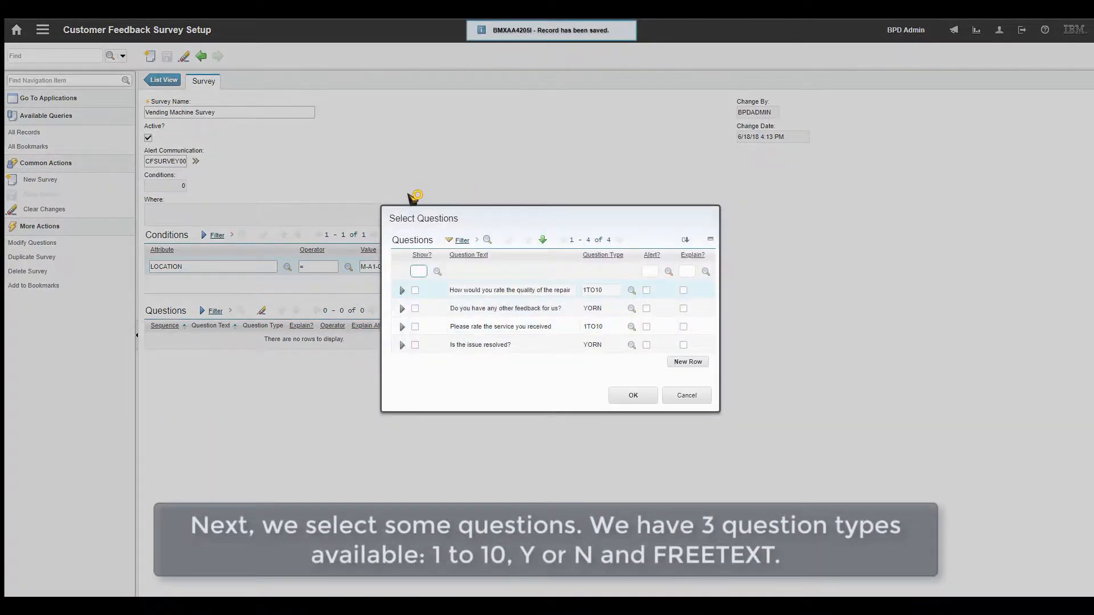
pyautogui.click(414, 326)
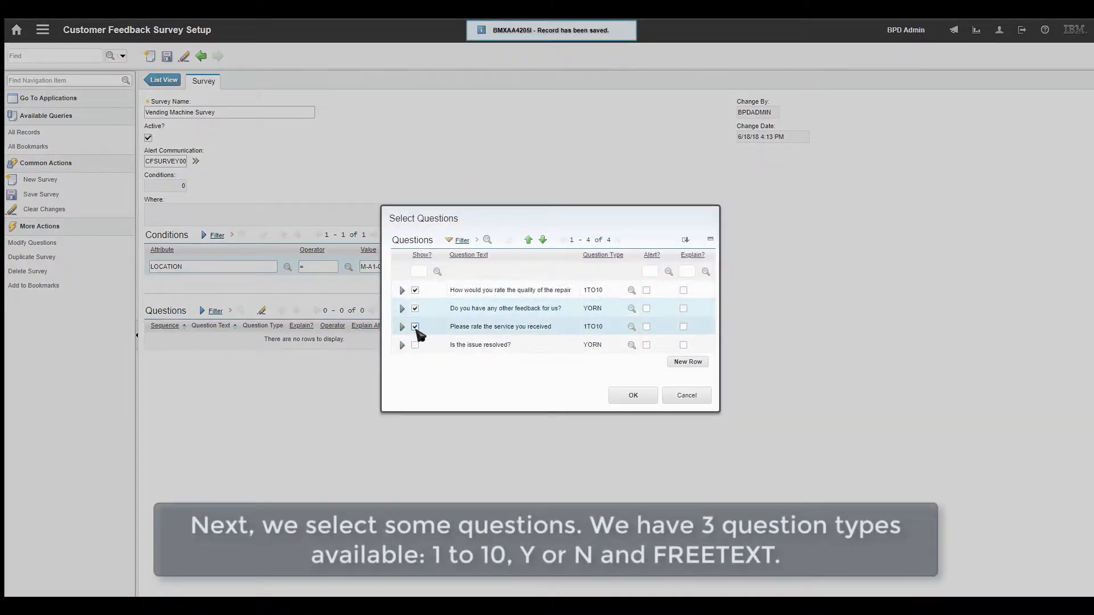
pyautogui.click(632, 394)
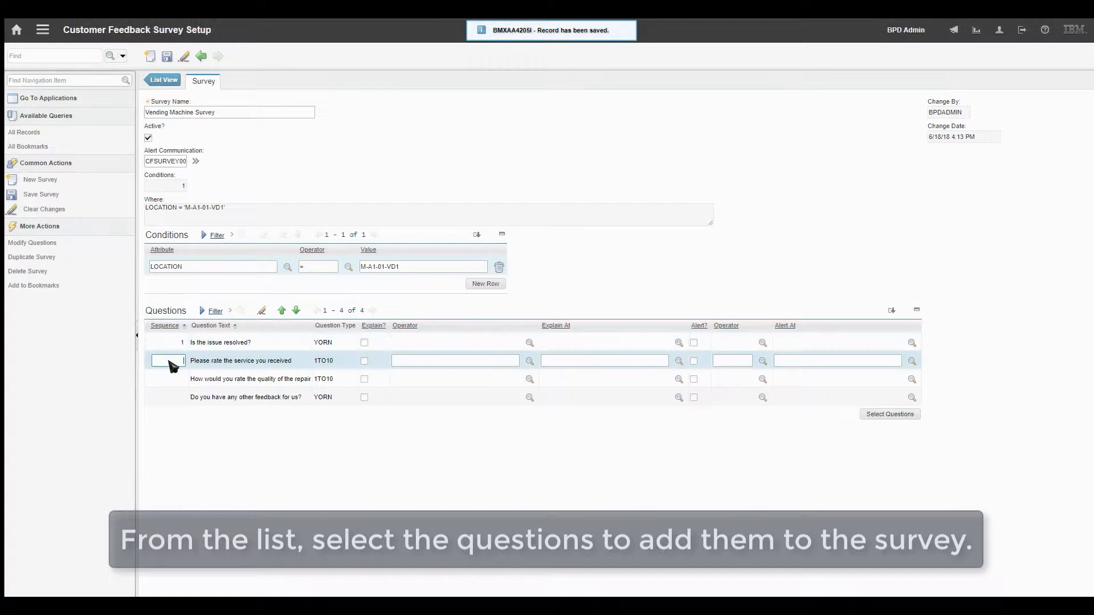
# Step: Number the questions and make the service rating explain below 07 and alert below 04
pyautogui.click(167, 379)
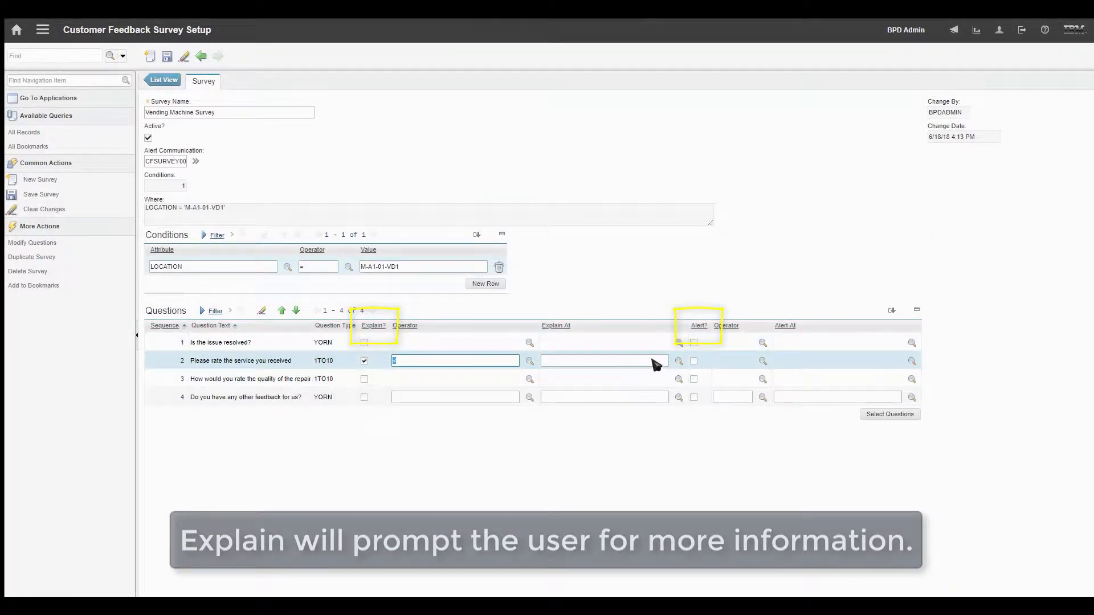
pyautogui.moveTo(677, 361)
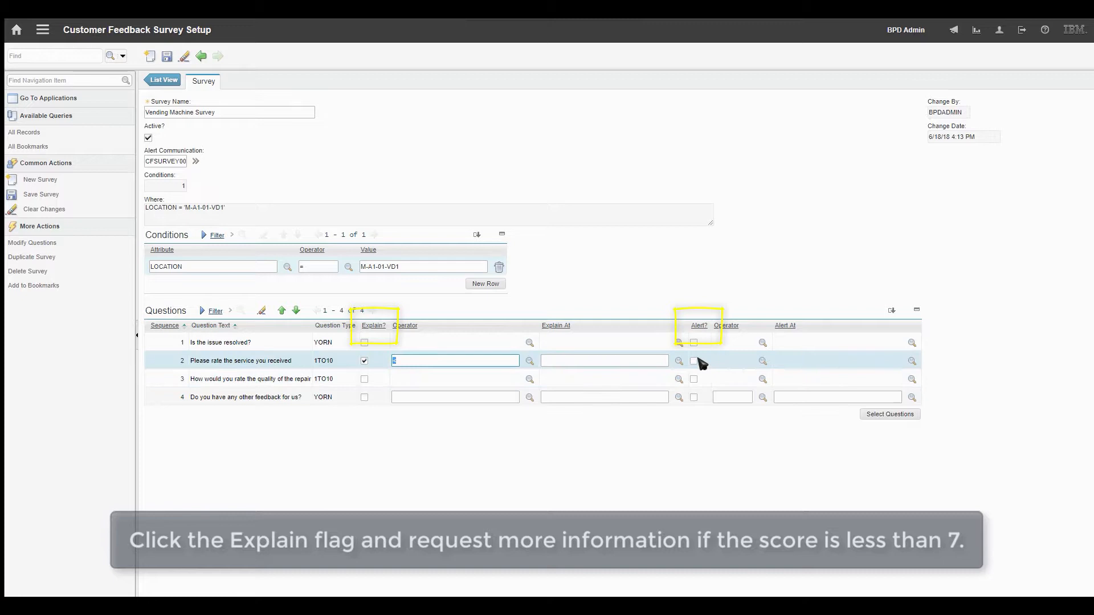
pyautogui.click(529, 361)
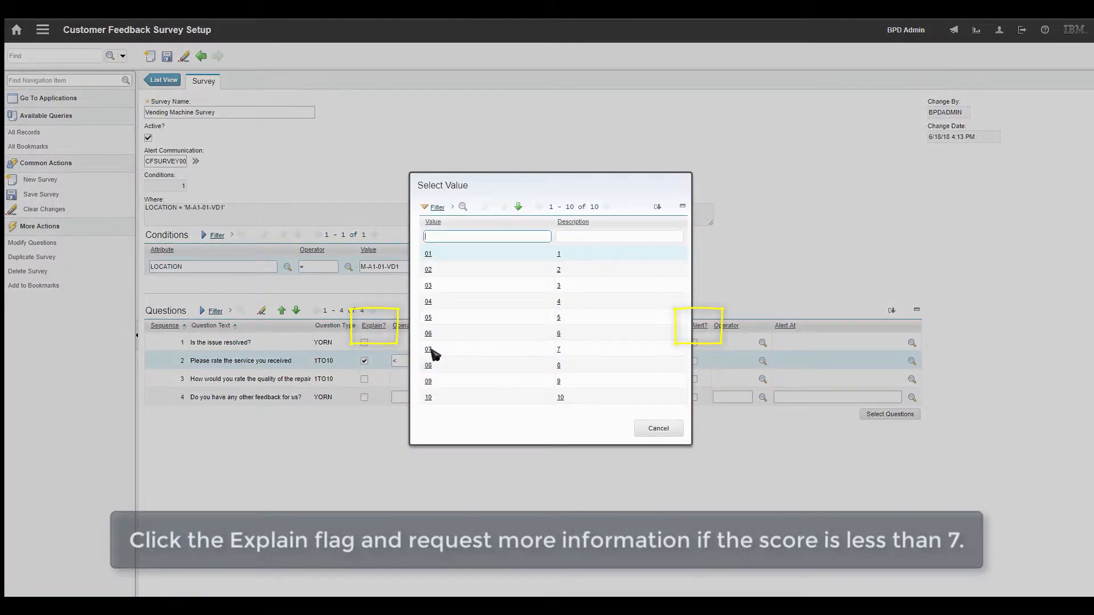
pyautogui.click(428, 349)
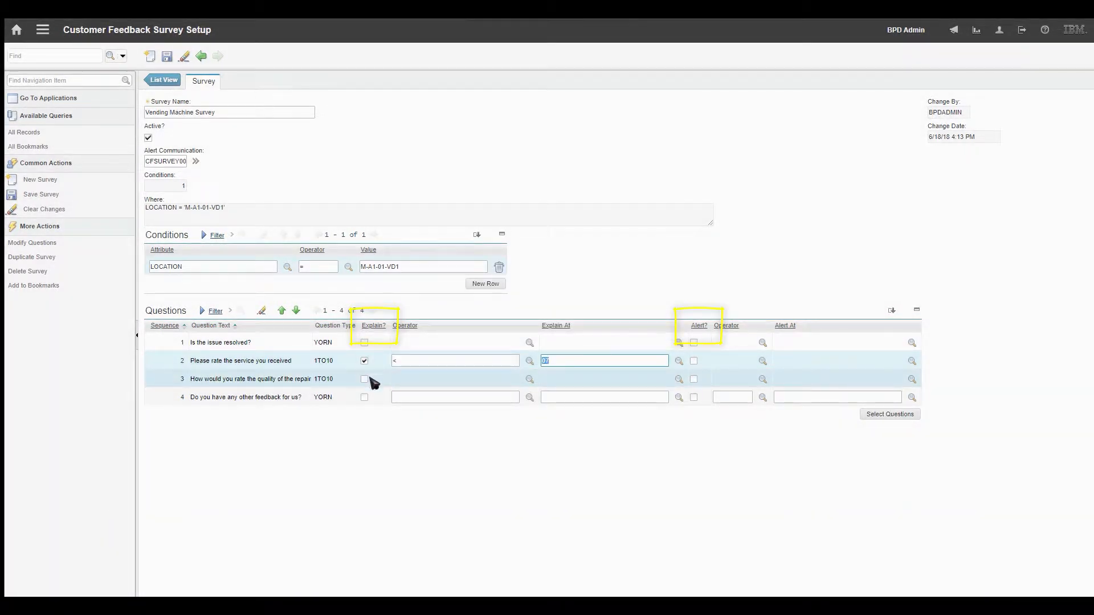
pyautogui.click(694, 360)
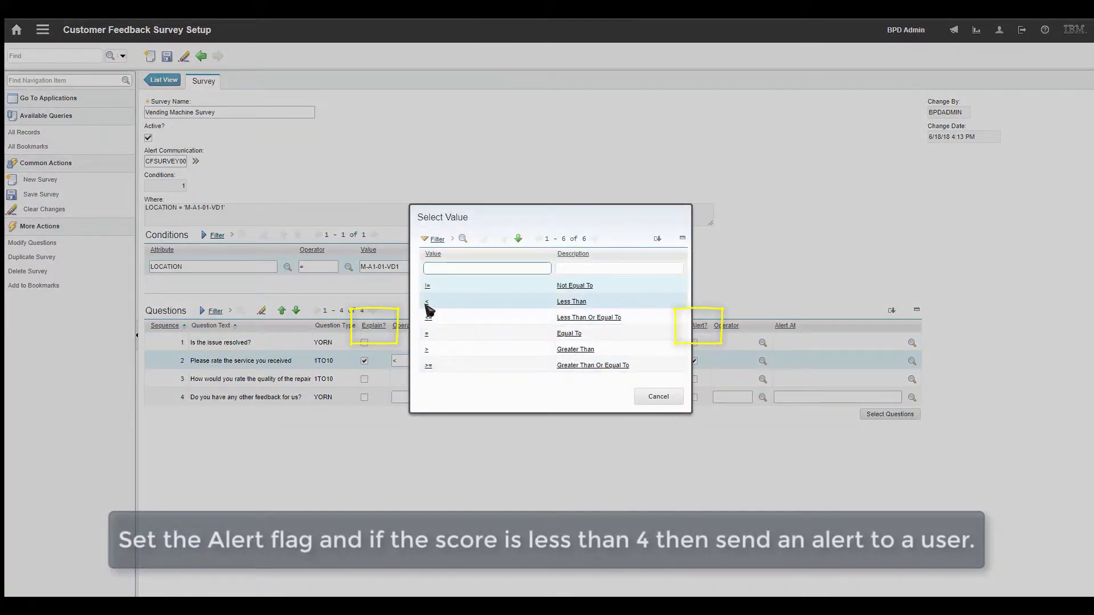
pyautogui.click(571, 301)
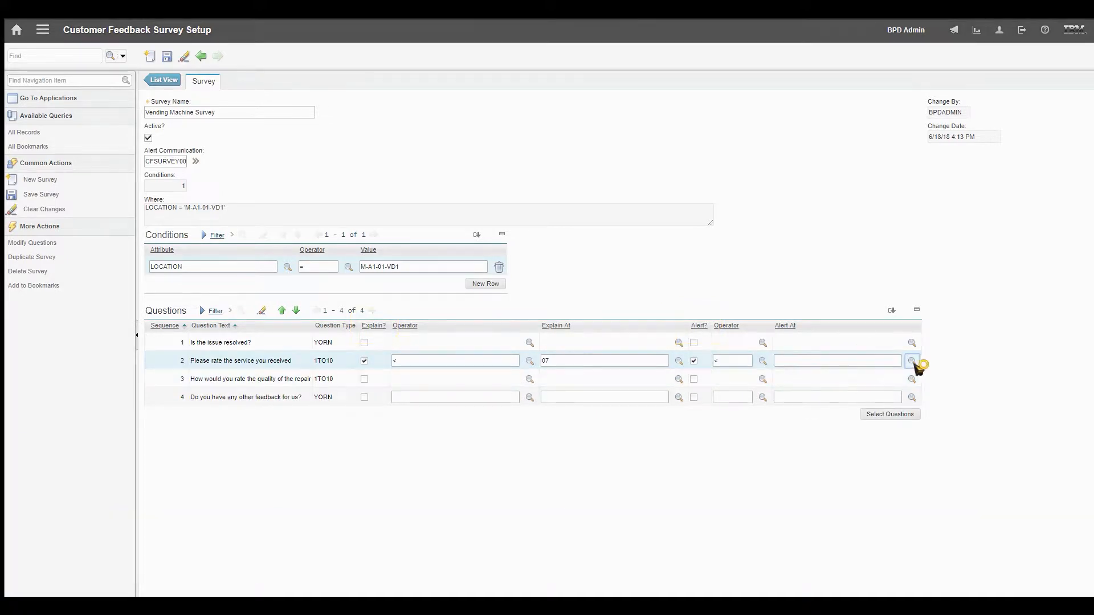
pyautogui.click(911, 361)
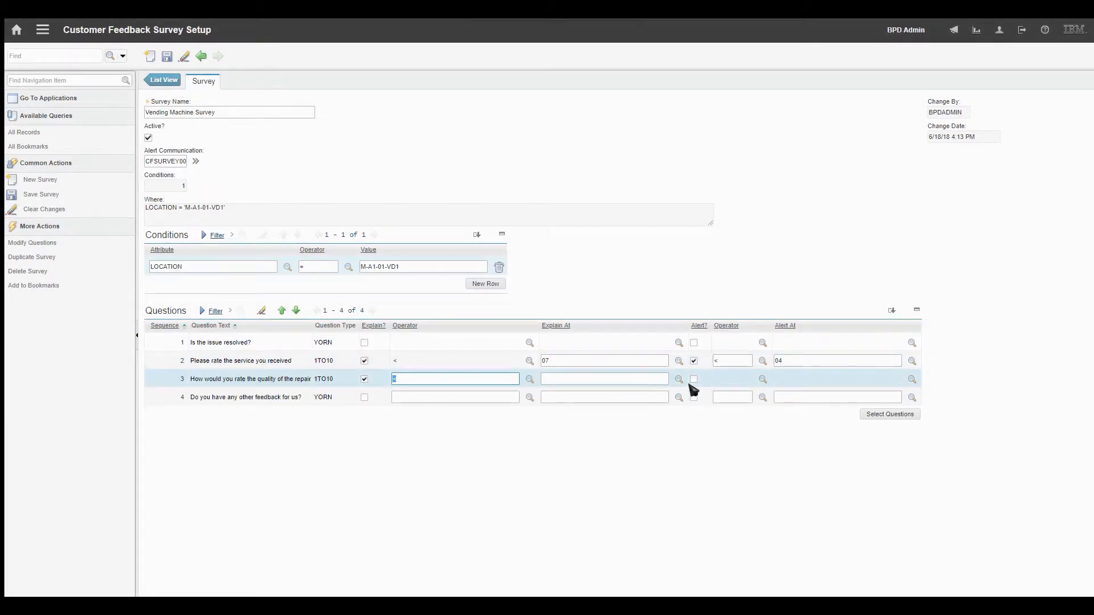
# Step: Request explanations for repair scores below 07 and save the survey
pyautogui.click(678, 379)
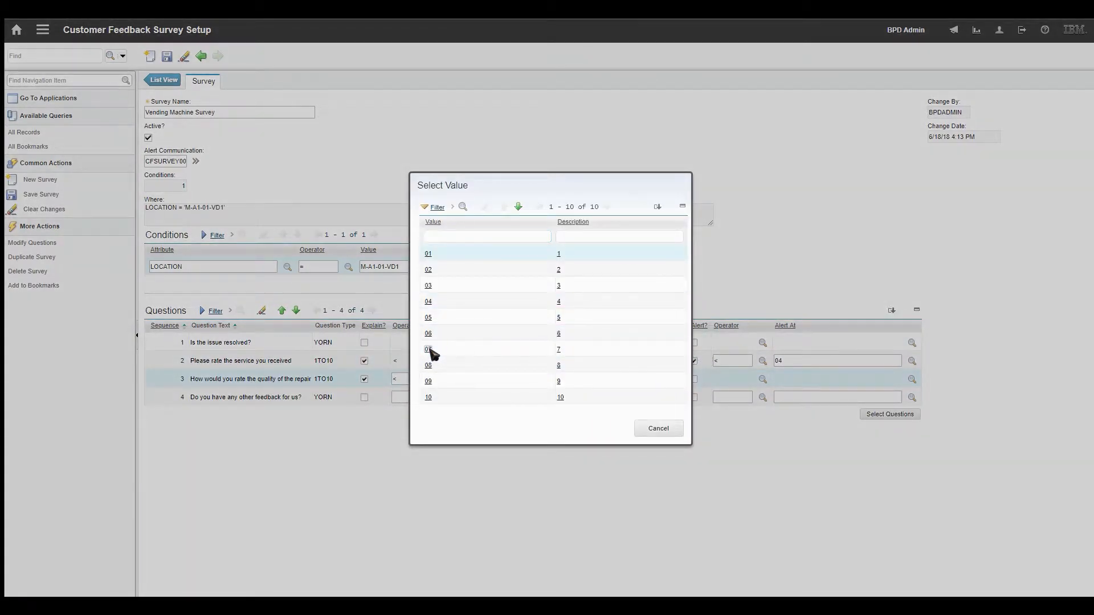
pyautogui.click(428, 349)
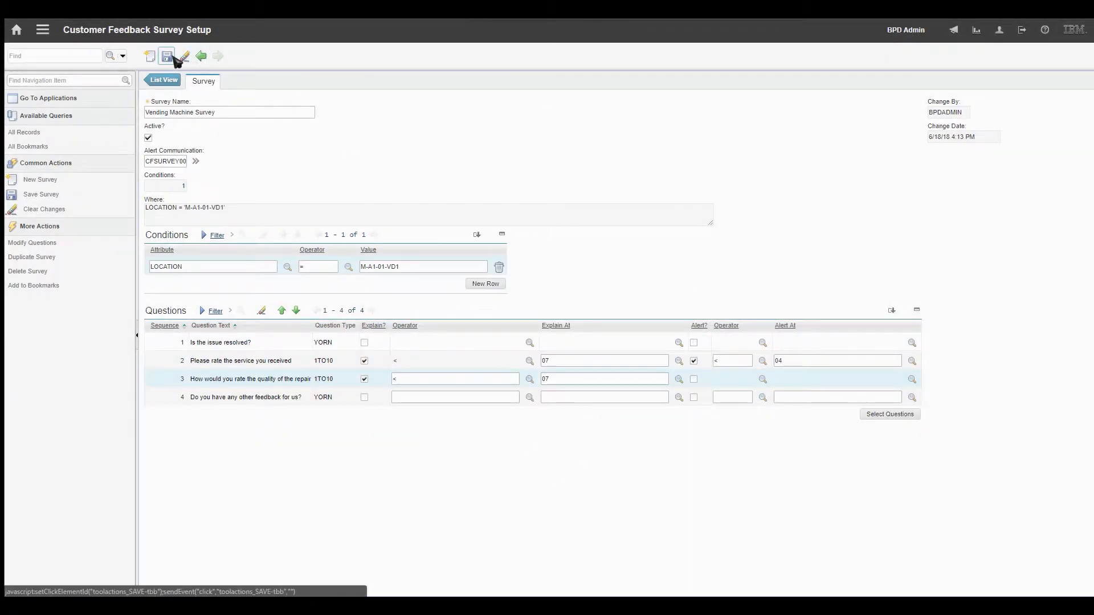
pyautogui.click(166, 56)
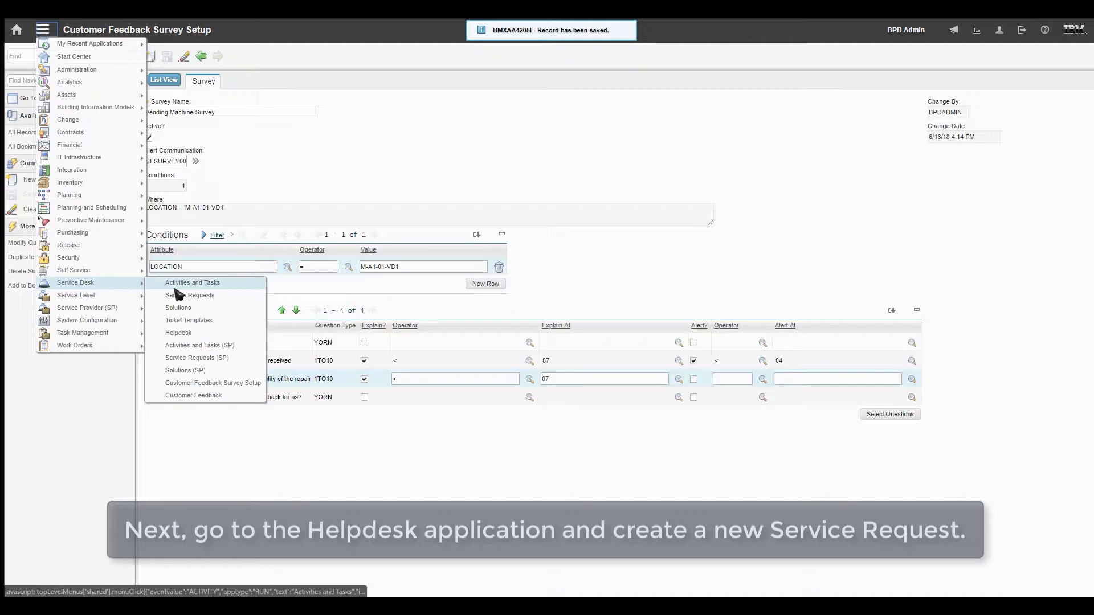
# Step: Create a Helpdesk request 'Vending Machine Broken' with details 'Vending machine glass broken'
pyautogui.click(178, 333)
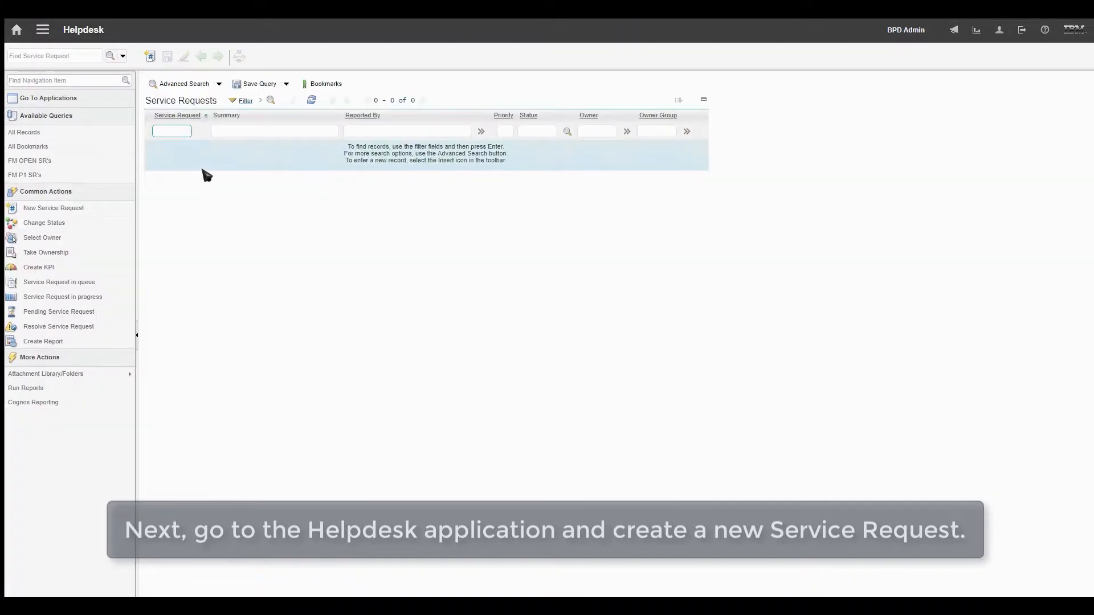
pyautogui.click(149, 57)
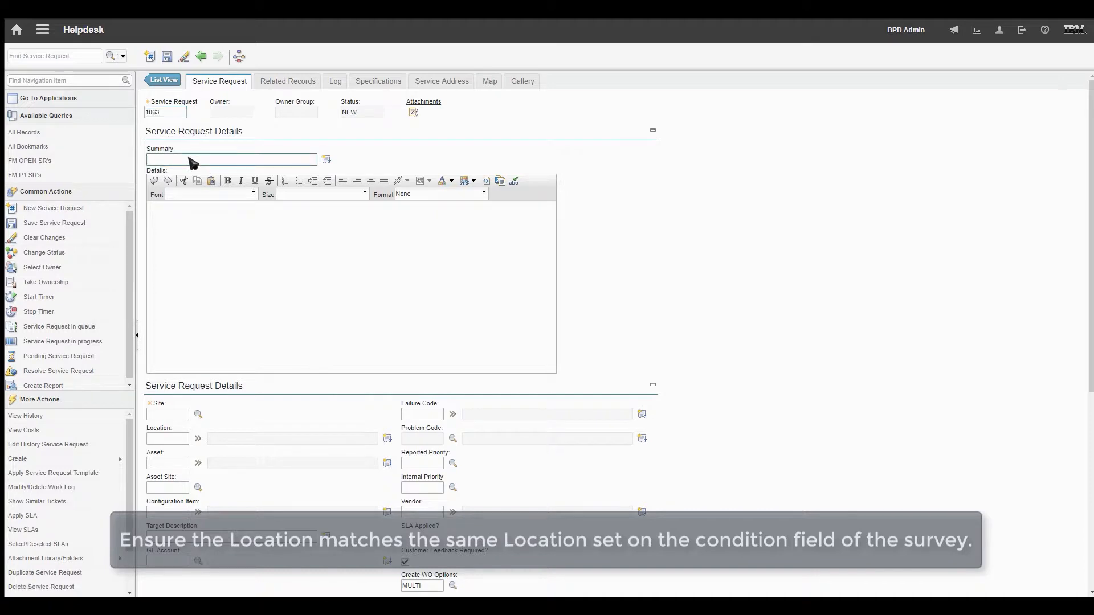
pyautogui.write('Vending m')
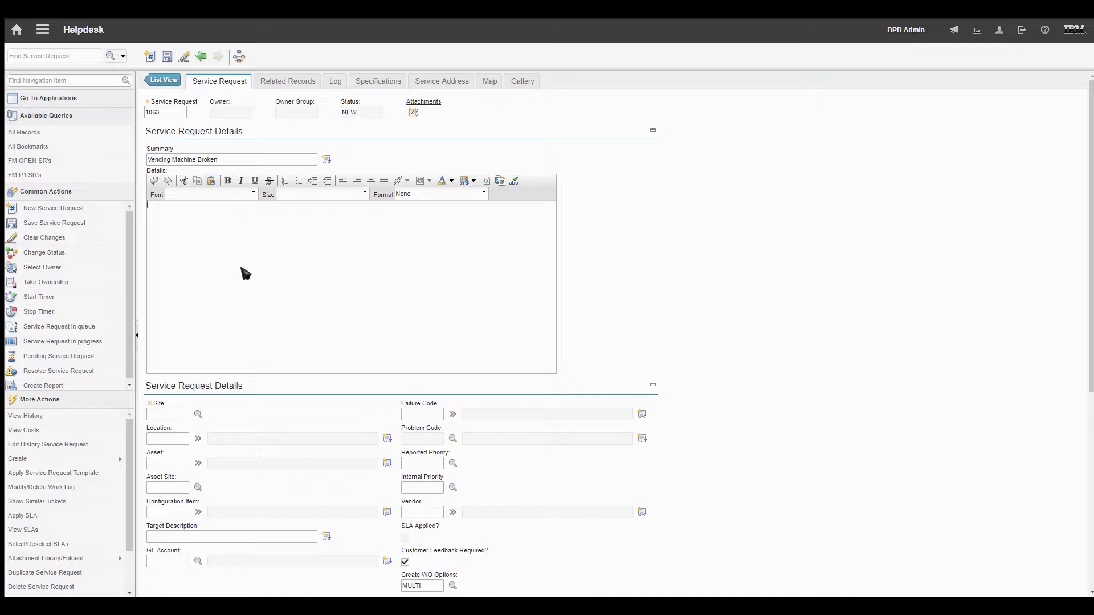
pyautogui.write('Vending machine gla')
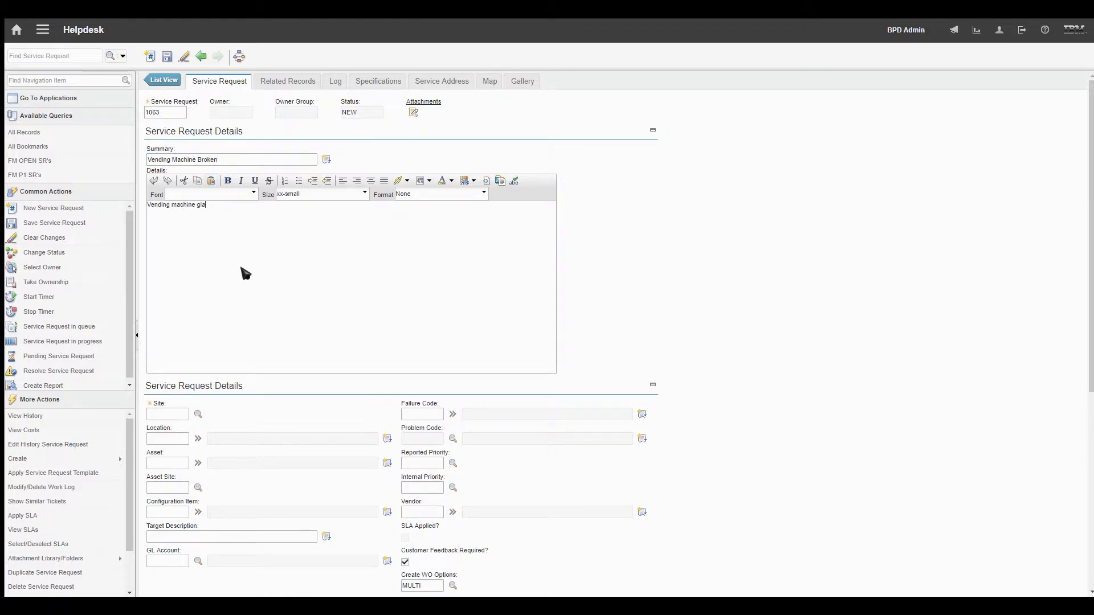
pyautogui.write('ss broken')
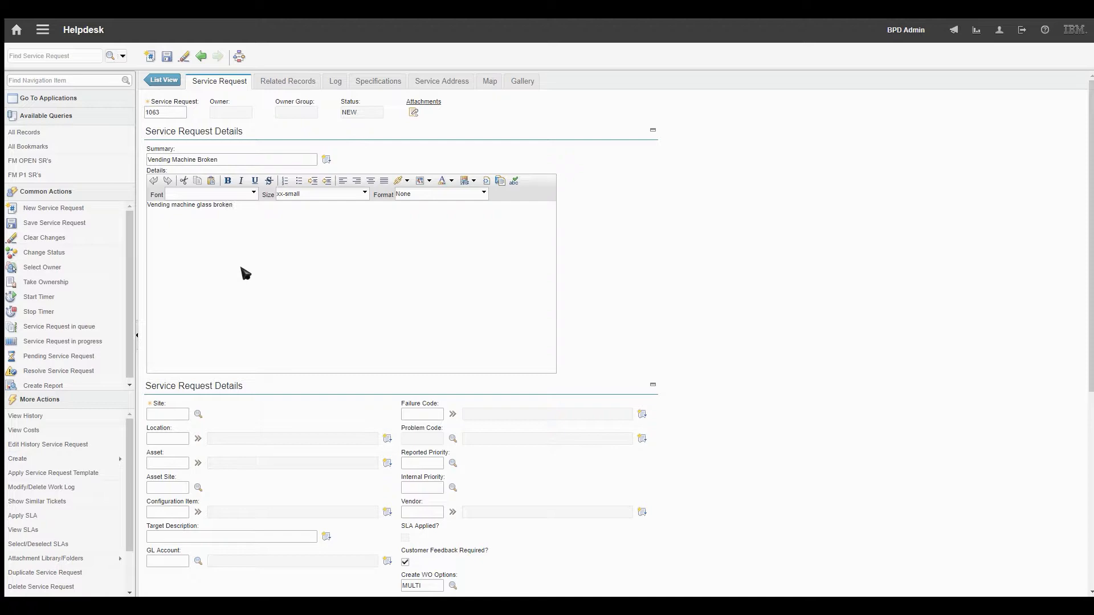
# Step: Set BPDCF (Customer Feedback) as the affected person on request 1063
pyautogui.scroll(-3)
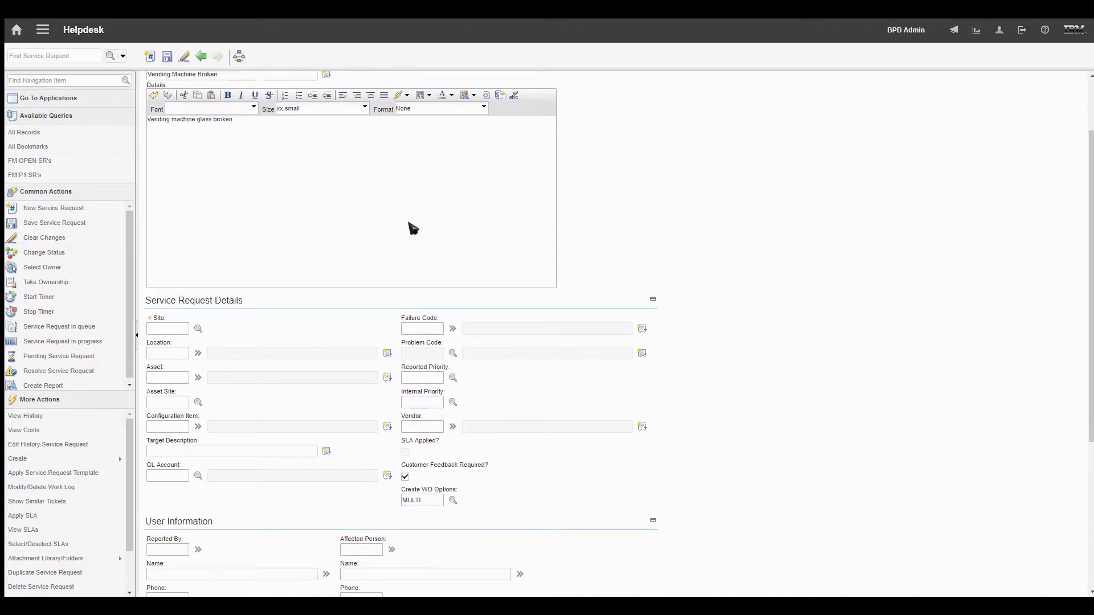
pyautogui.scroll(-3)
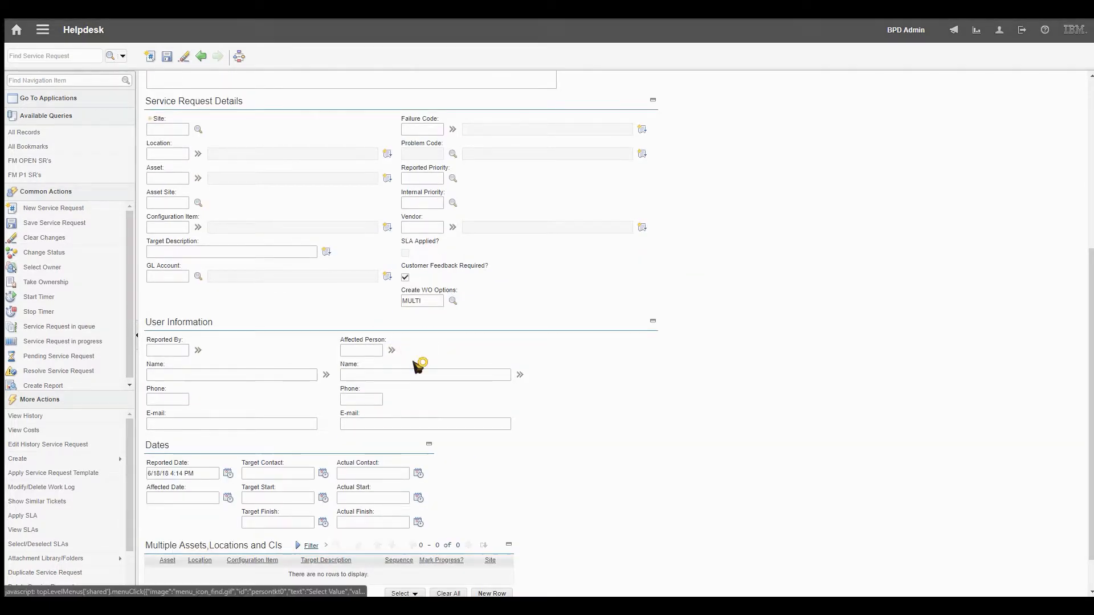
pyautogui.click(392, 350)
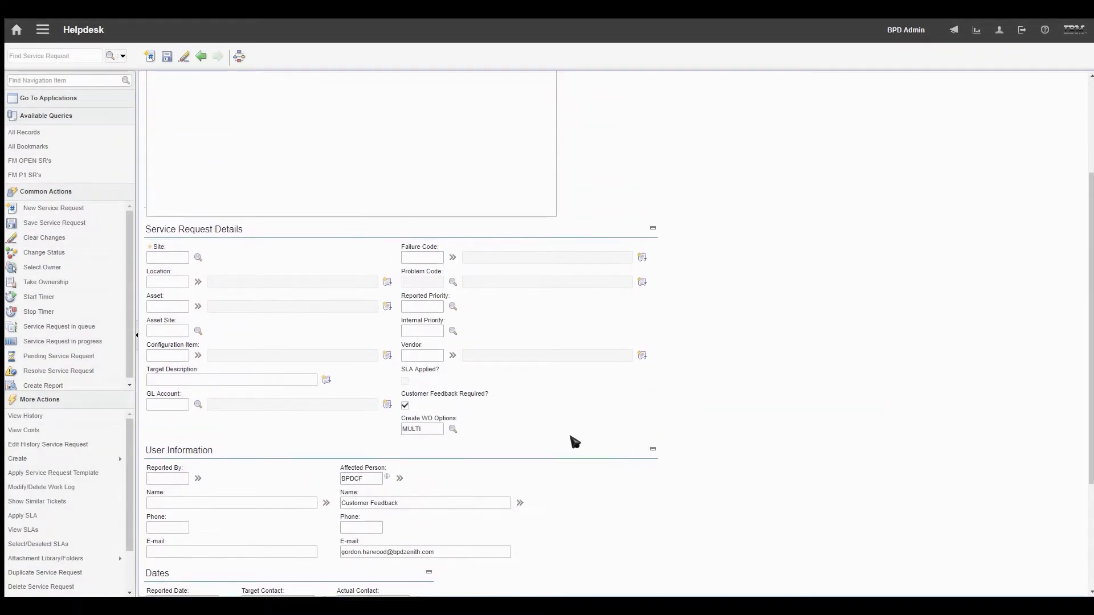
pyautogui.click(198, 257)
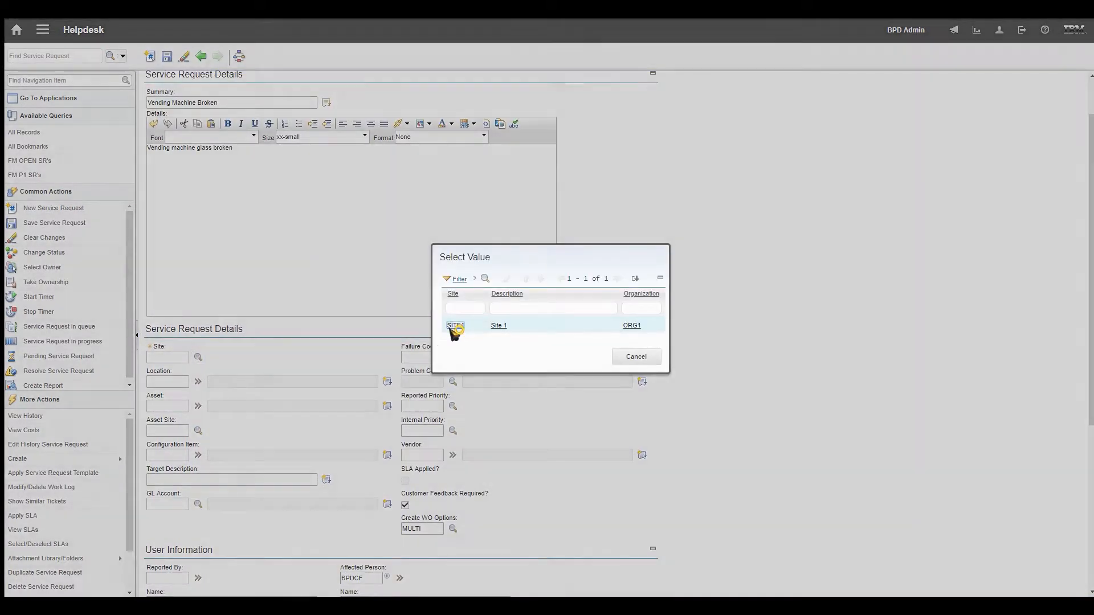
# Step: Set the request's location to M-A1-01-VD1 (Vending Machine 1) on SITE1
pyautogui.click(454, 325)
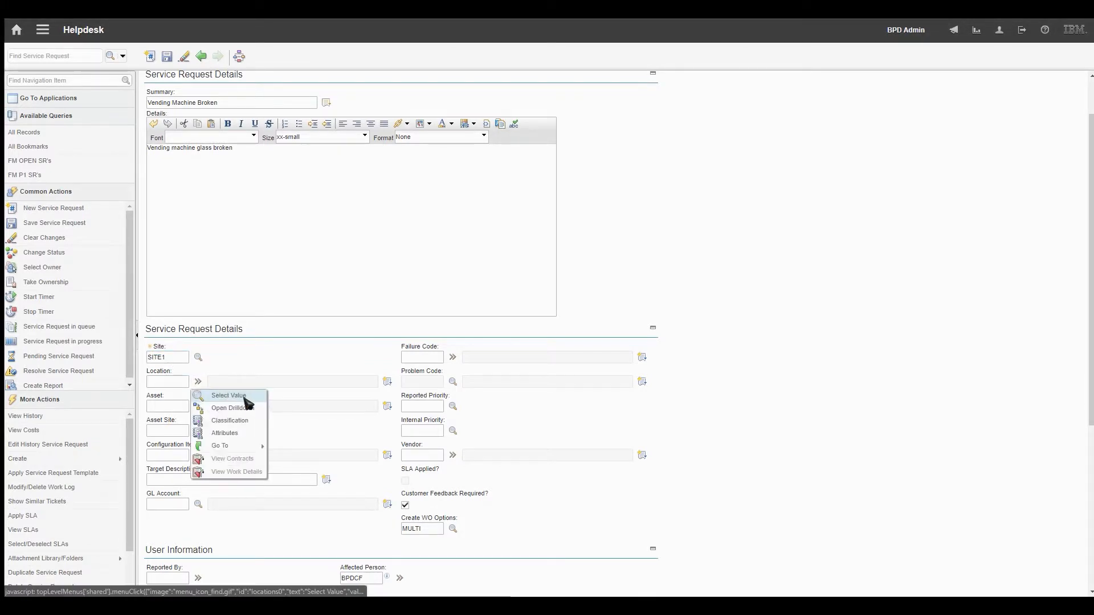
pyautogui.click(229, 395)
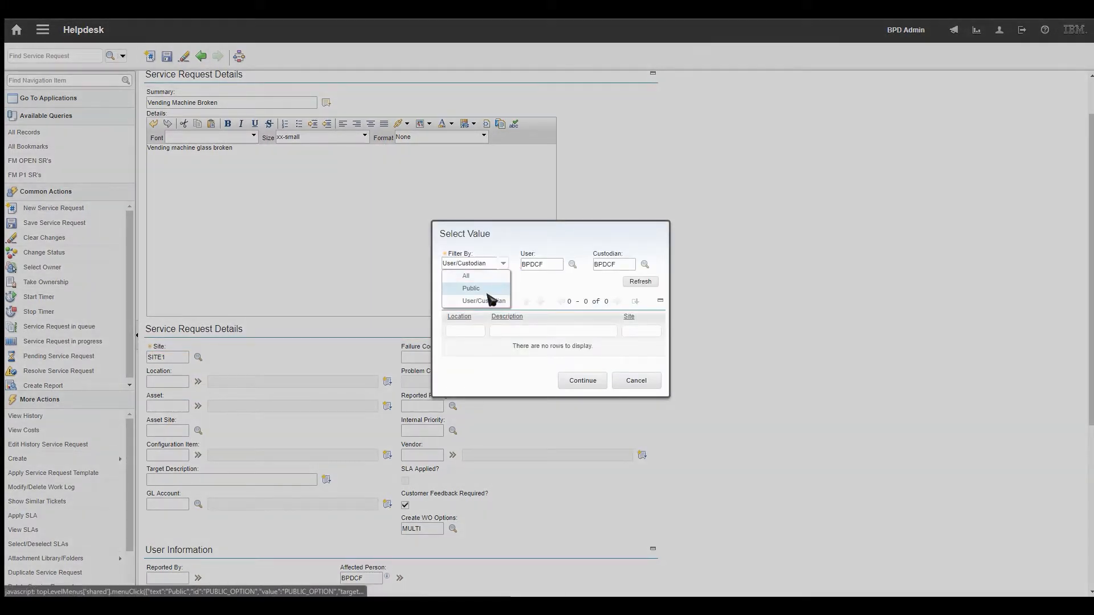
pyautogui.click(465, 276)
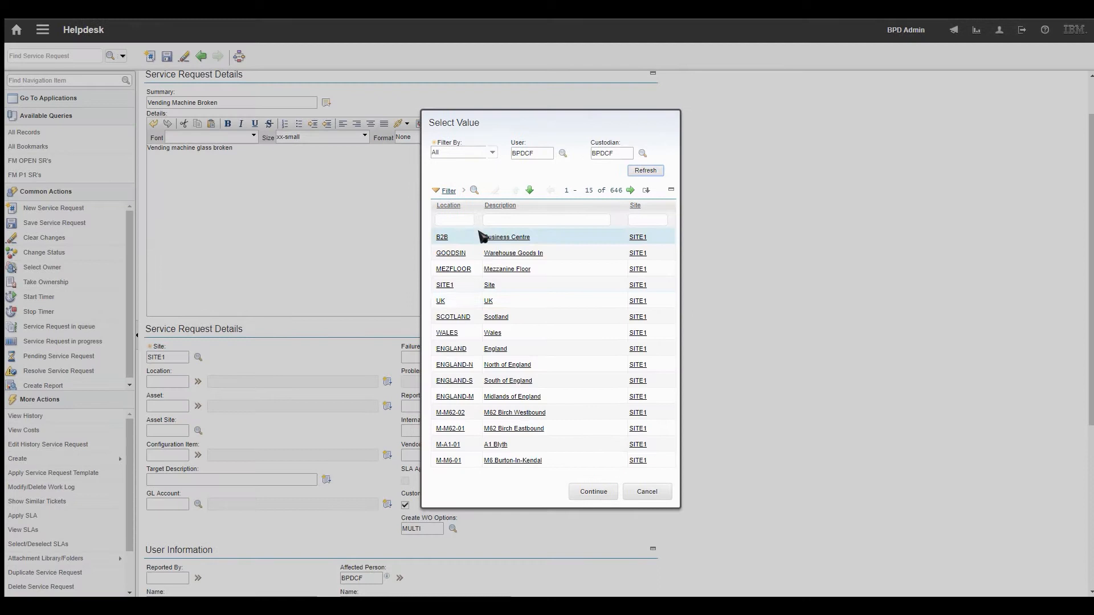
pyautogui.write('M-A1-01-VD1')
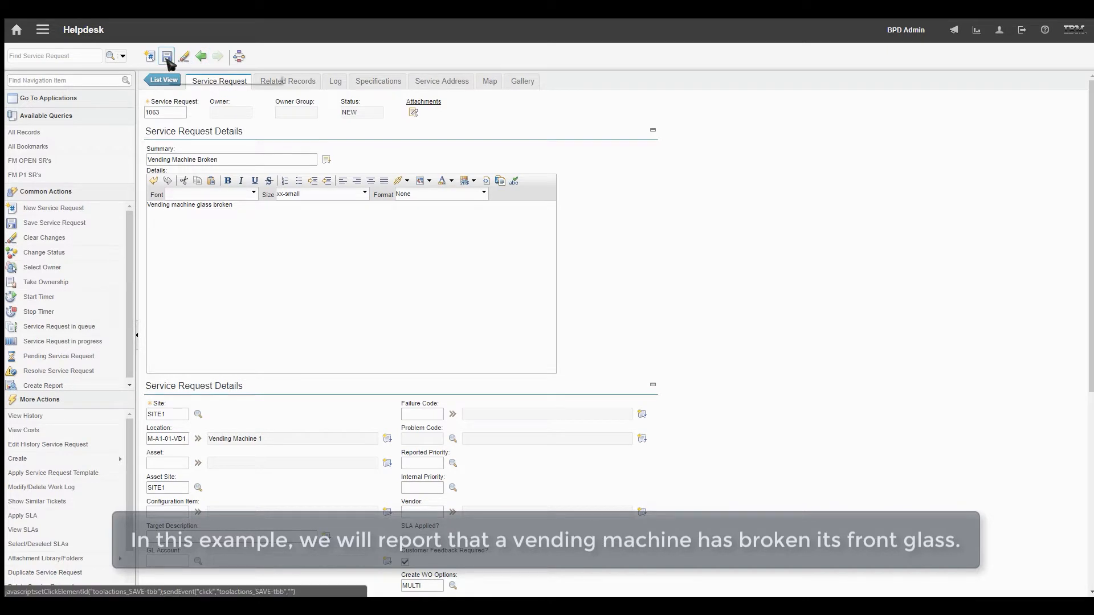
# Step: Save service request 1063 and change its status to Resolved
pyautogui.click(166, 56)
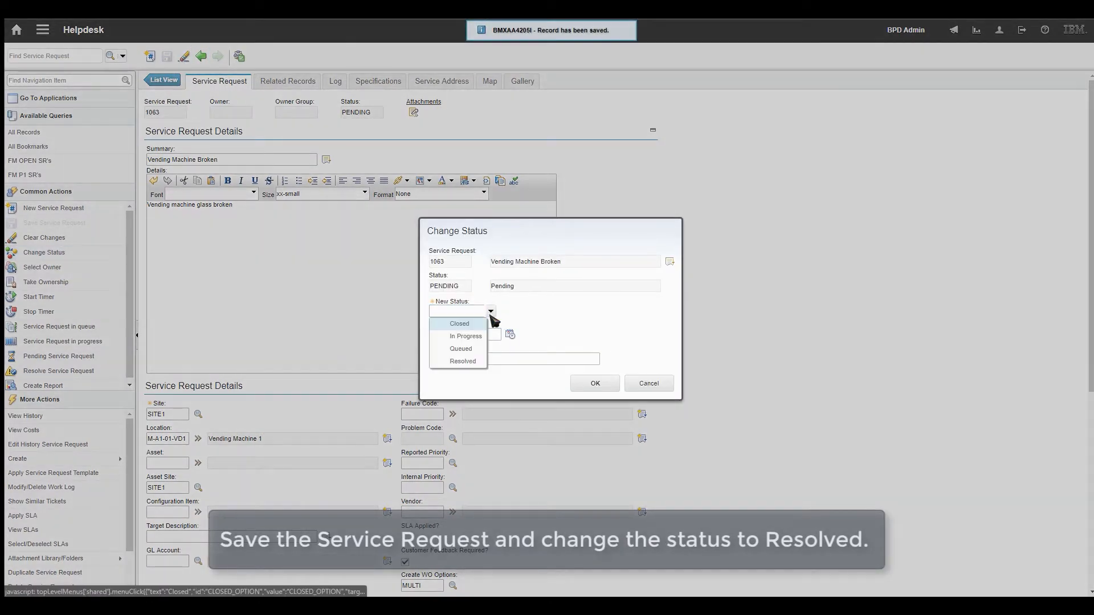
pyautogui.click(462, 361)
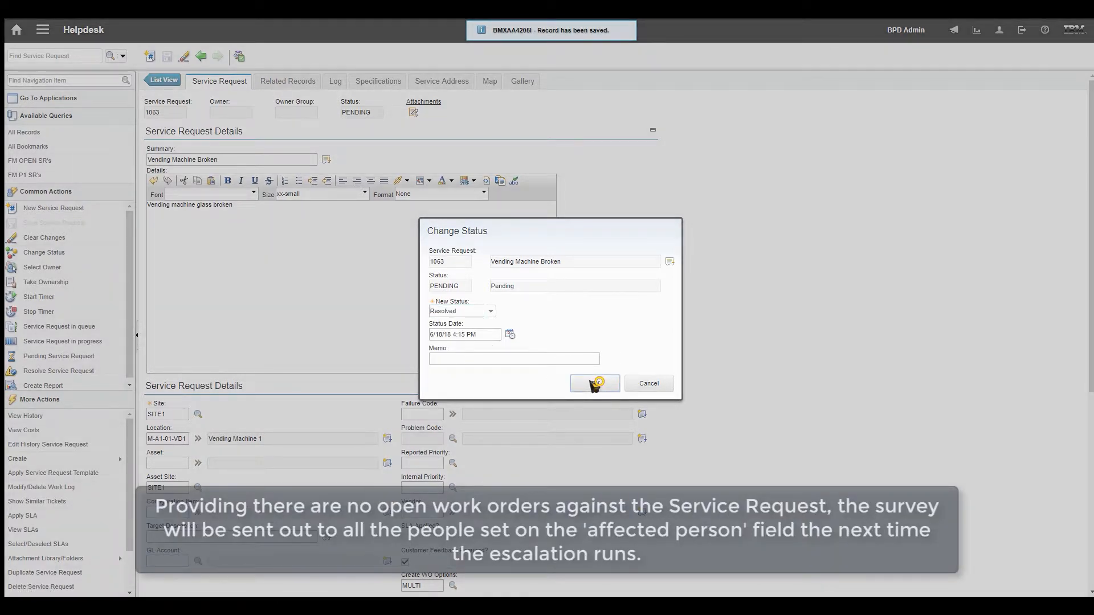
pyautogui.click(592, 383)
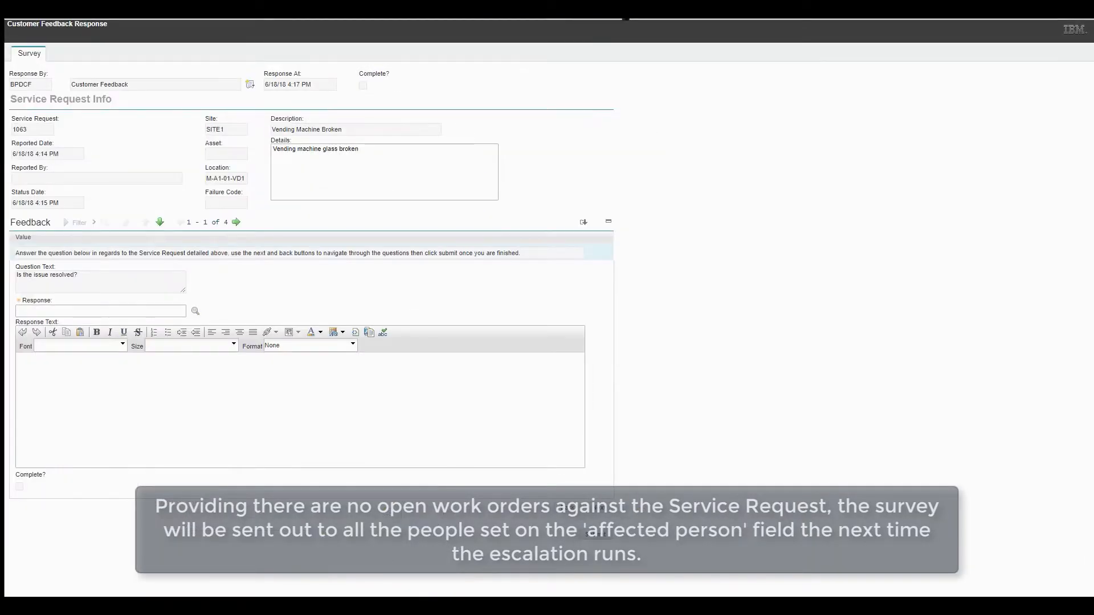
pyautogui.moveTo(195, 310)
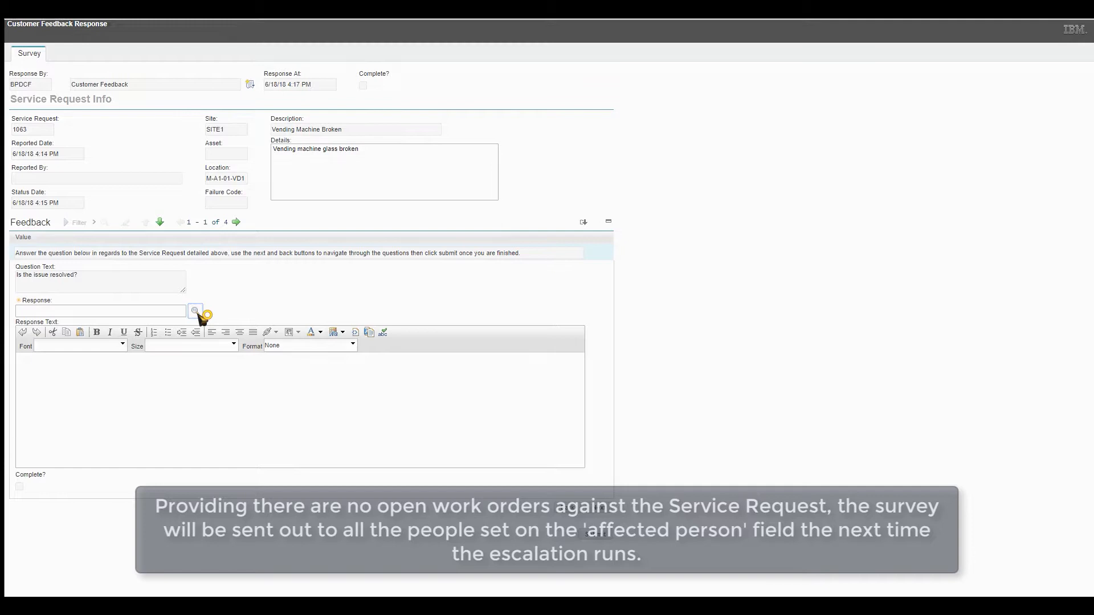
# Step: Answer Yes to the first survey question about whether the issue is resolved
pyautogui.click(195, 310)
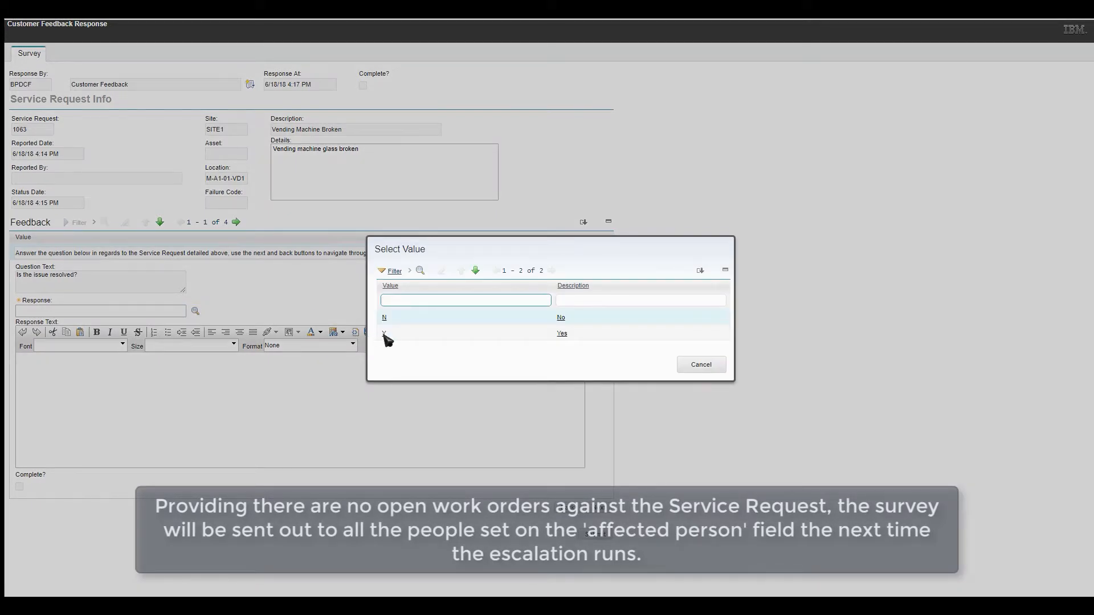
pyautogui.click(383, 333)
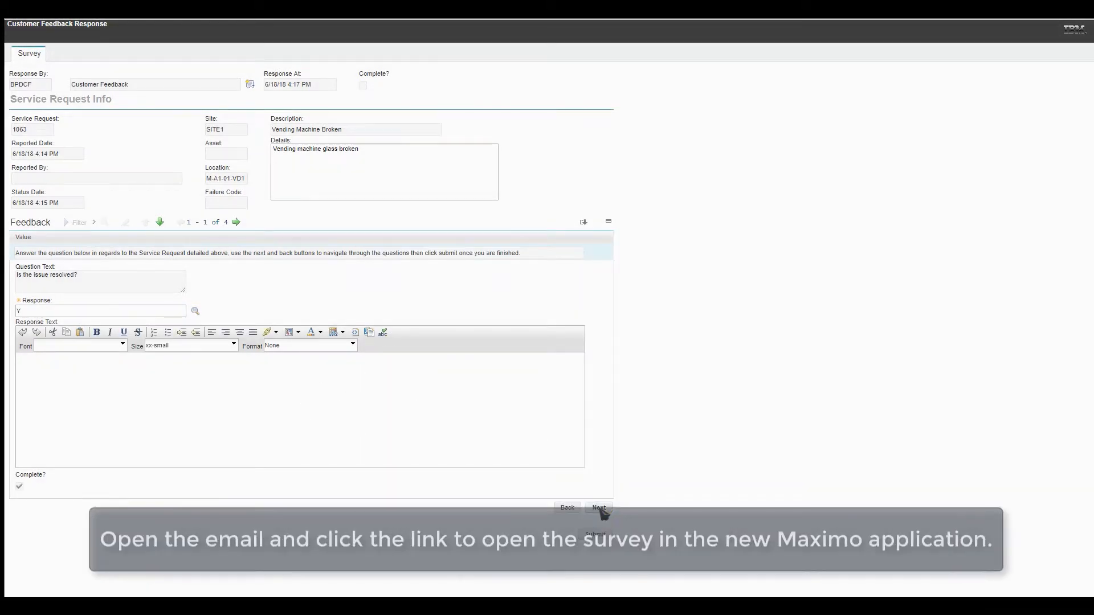
pyautogui.click(598, 507)
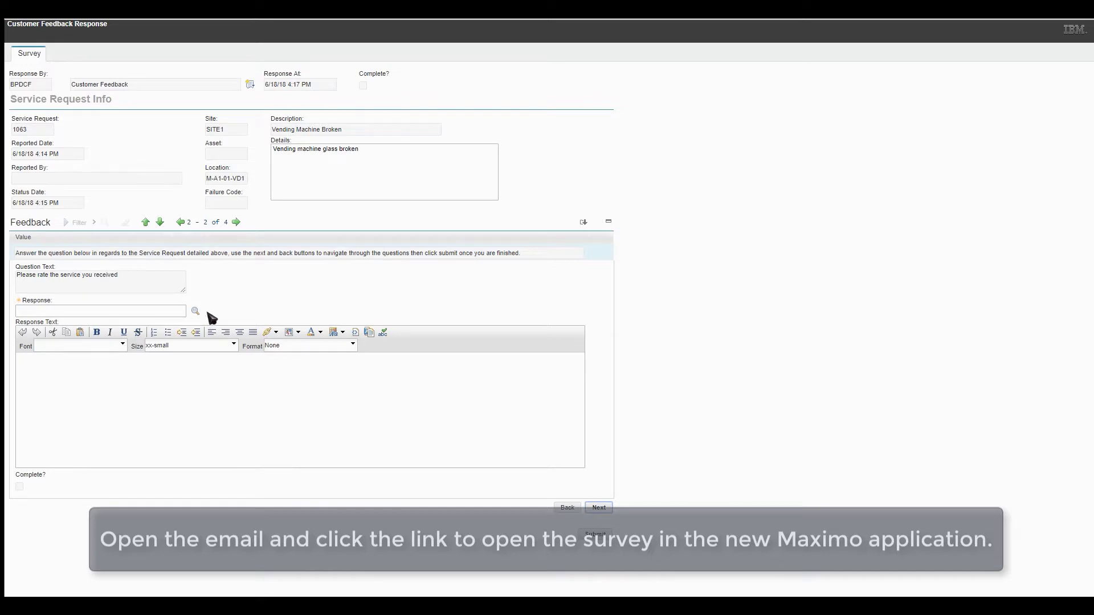
# Step: Rate the service 05, commenting that the repairman took a while to arrive
pyautogui.click(195, 312)
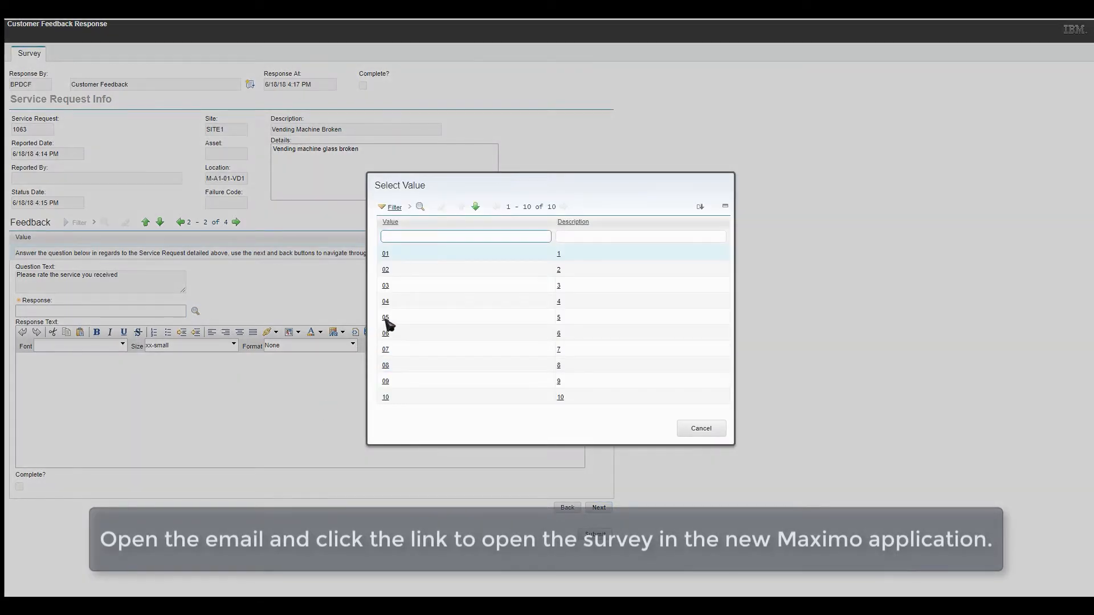
pyautogui.click(385, 317)
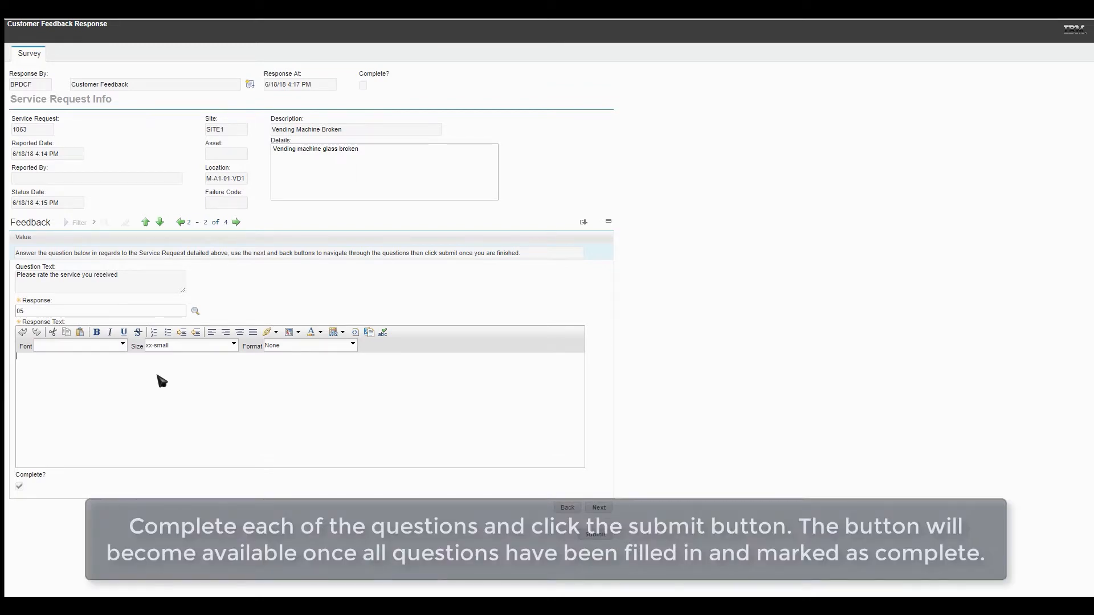
pyautogui.write('took a while for the repairman')
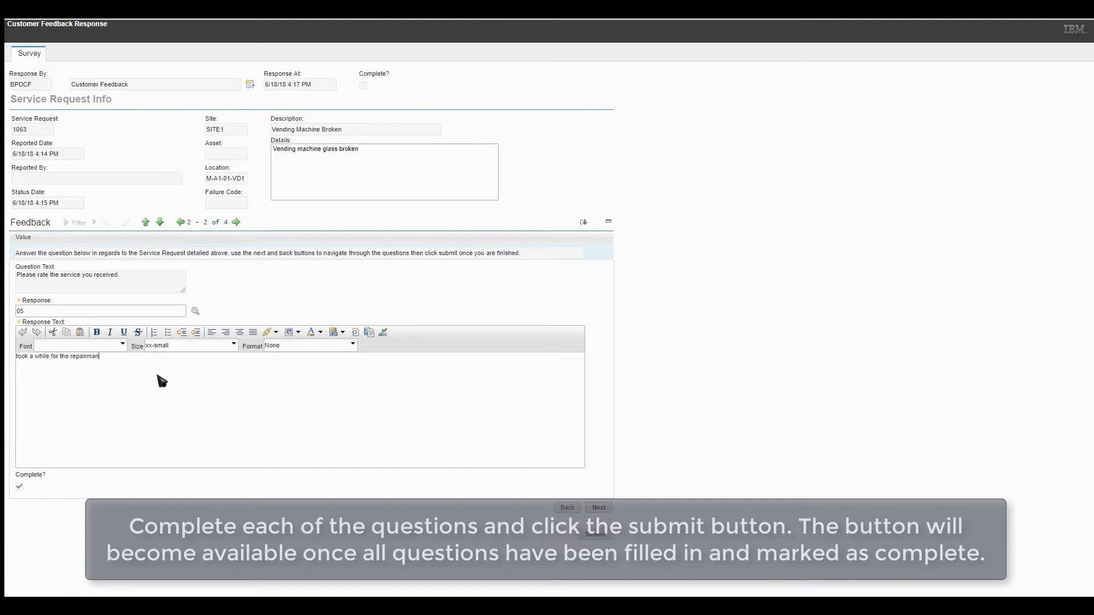
pyautogui.write('to arrive and fix the issue')
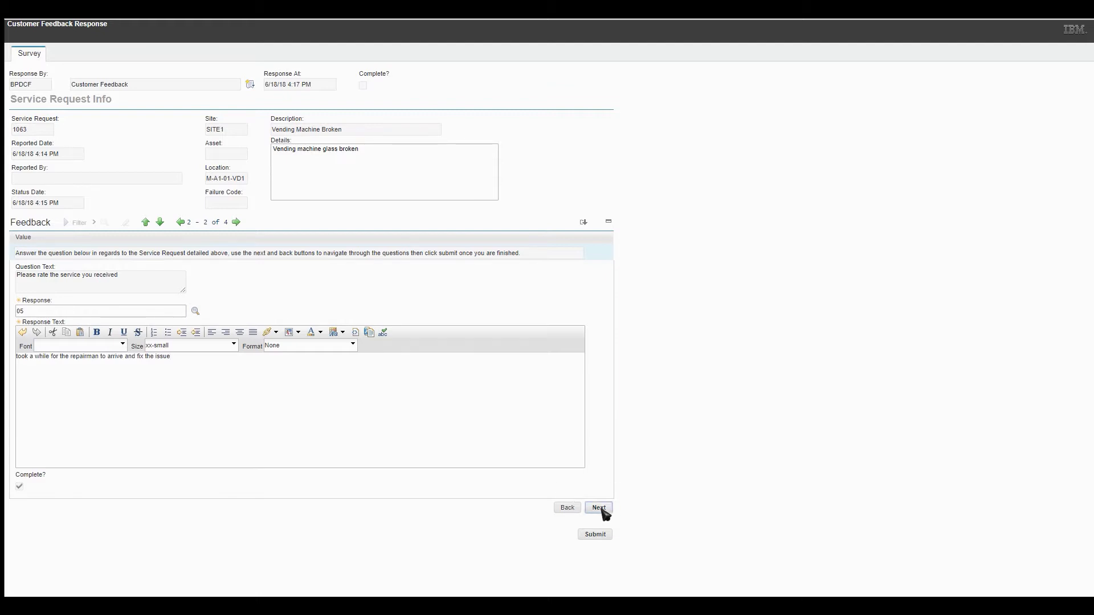
# Step: Rate the repair quality question 02 with the comment 'new glass'
pyautogui.click(598, 507)
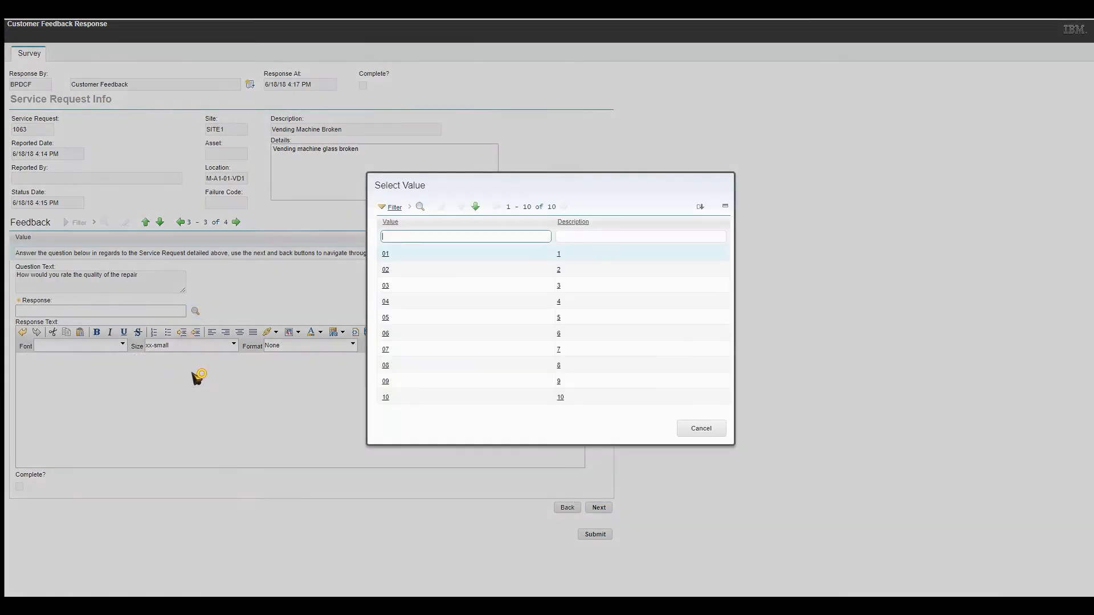
pyautogui.click(385, 269)
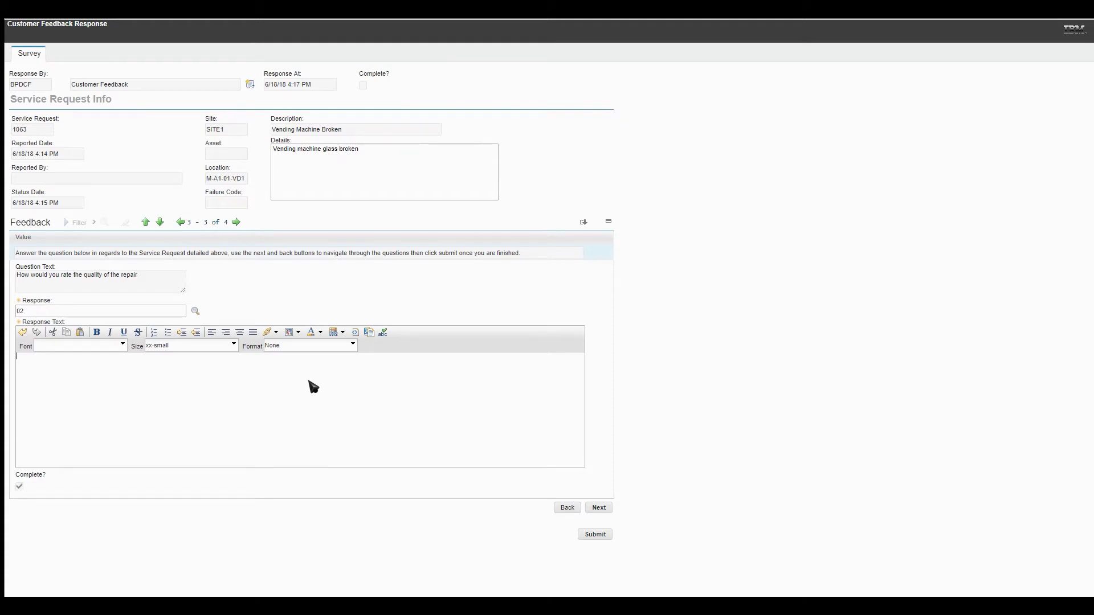
pyautogui.write('new glass that was installed was cracked')
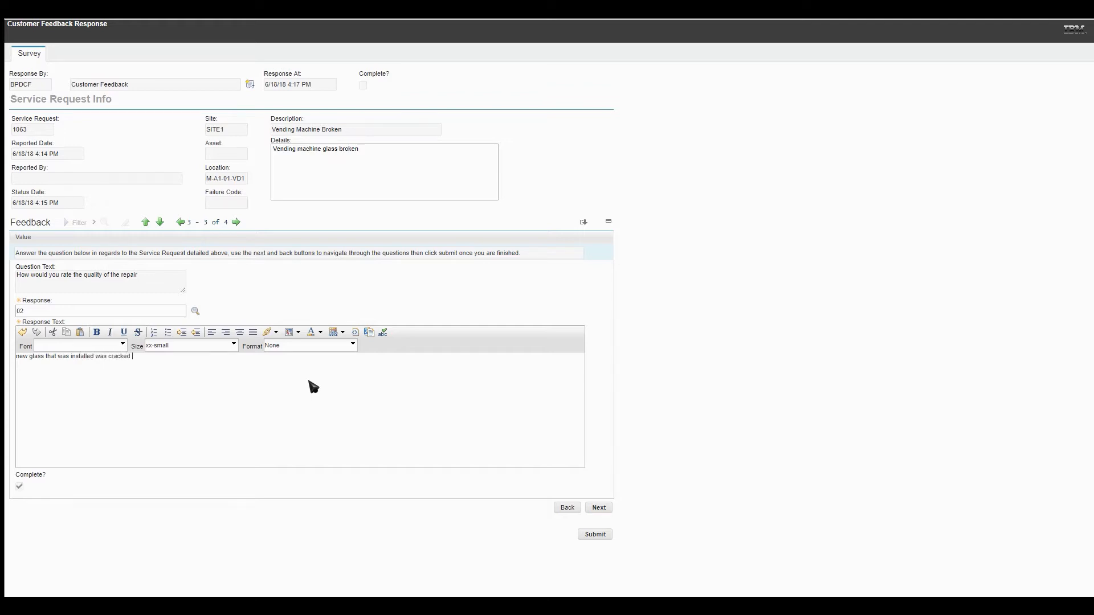
pyautogui.moveTo(597, 508)
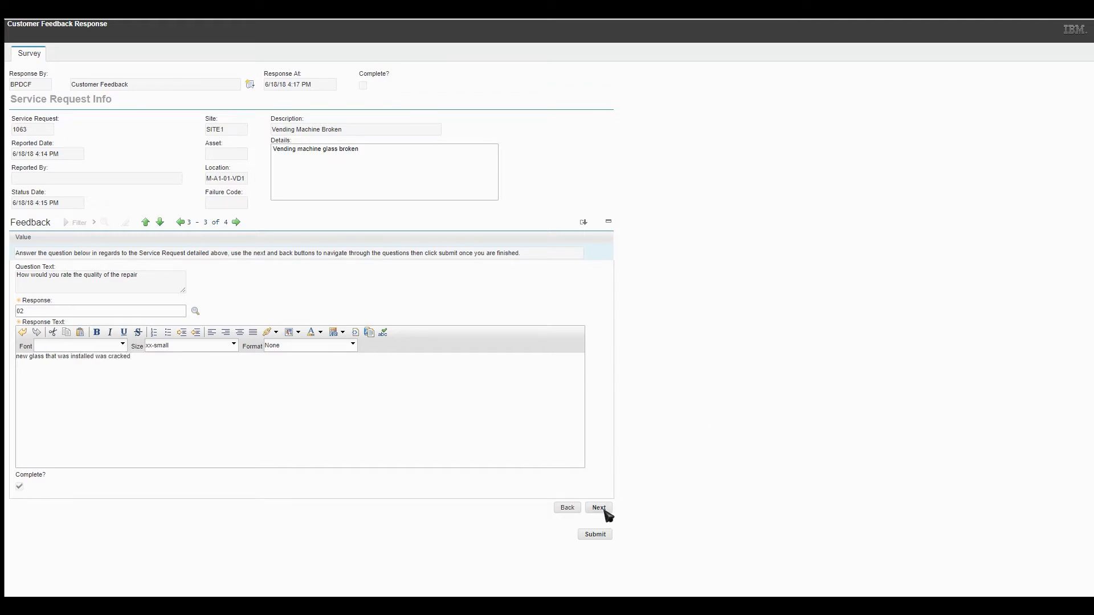
# Step: Answer N to the other feedback question and submit the survey
pyautogui.click(598, 507)
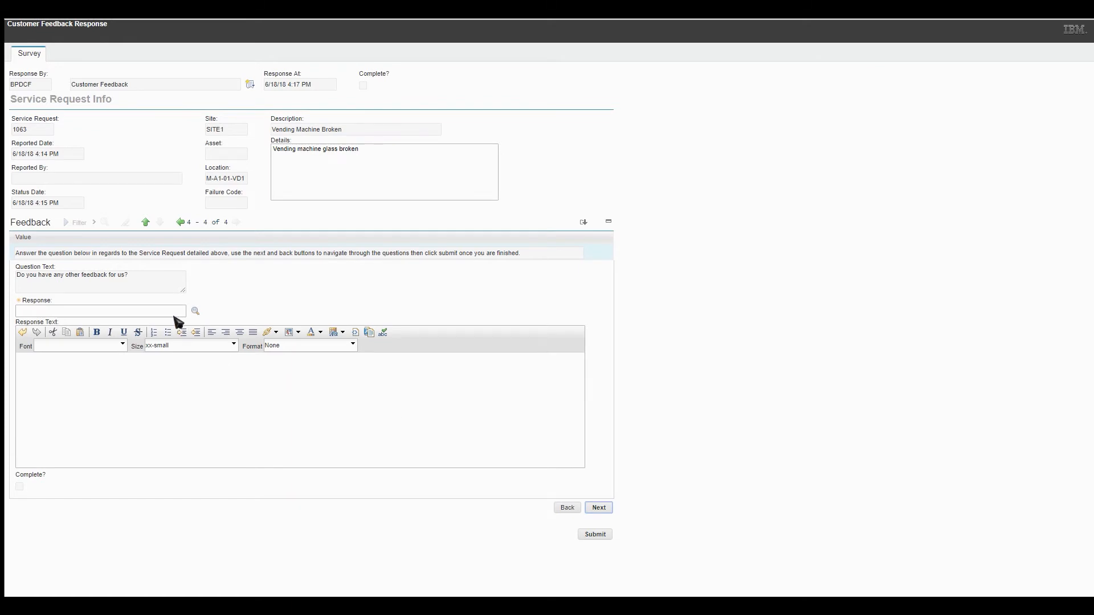
pyautogui.write('N')
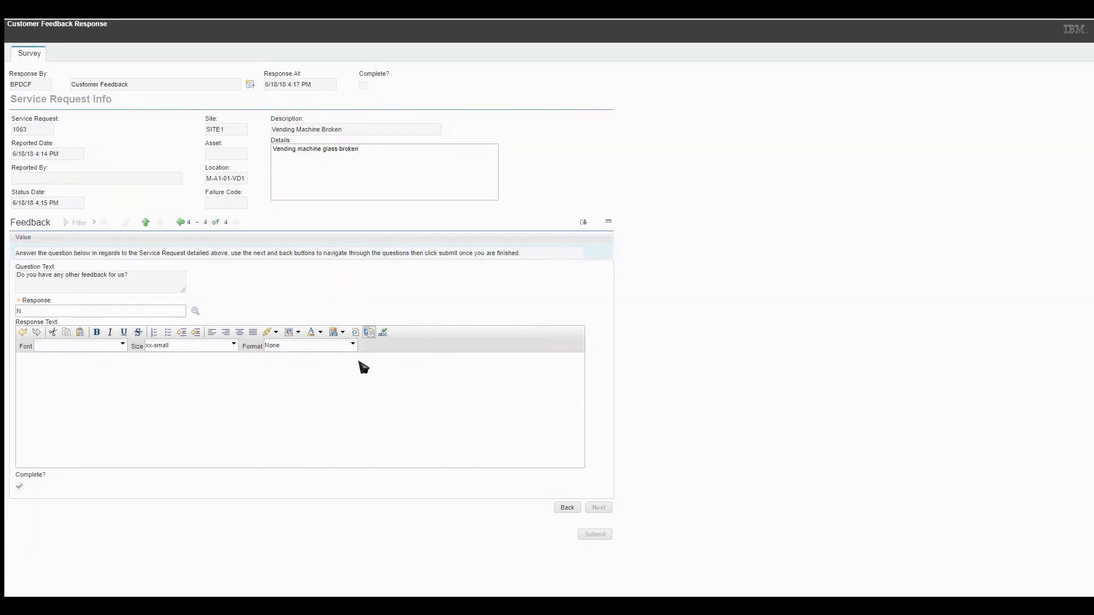
pyautogui.moveTo(631, 516)
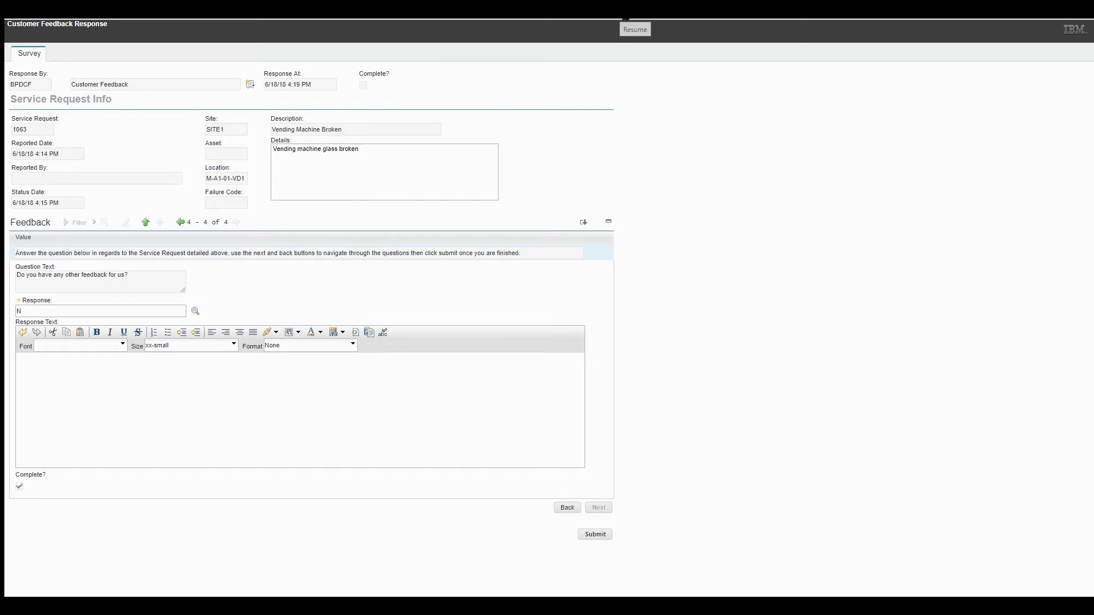
pyautogui.click(594, 534)
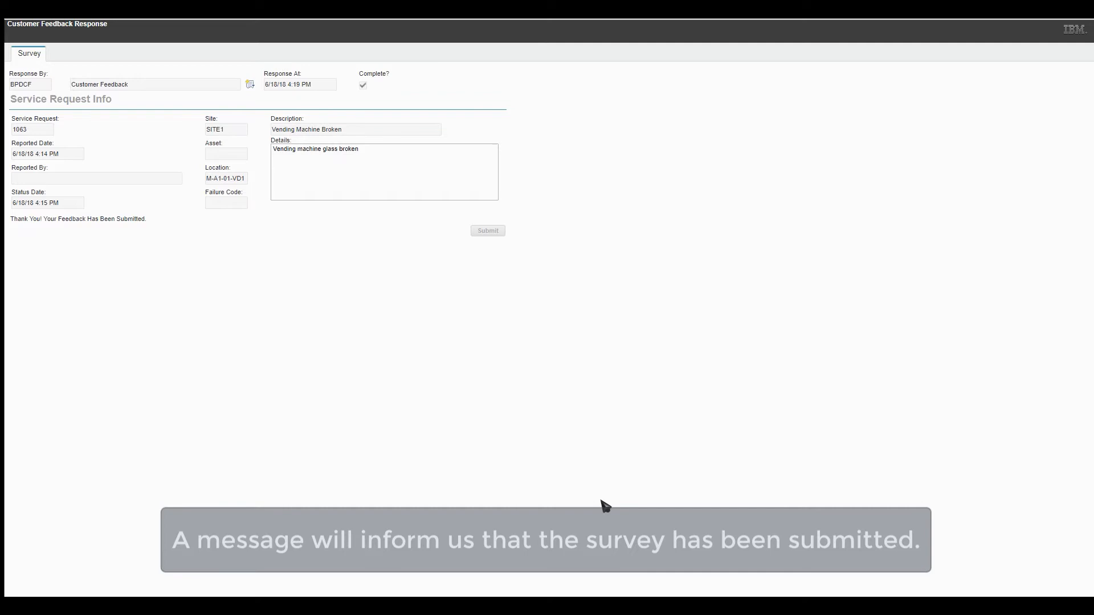
pyautogui.moveTo(616, 26)
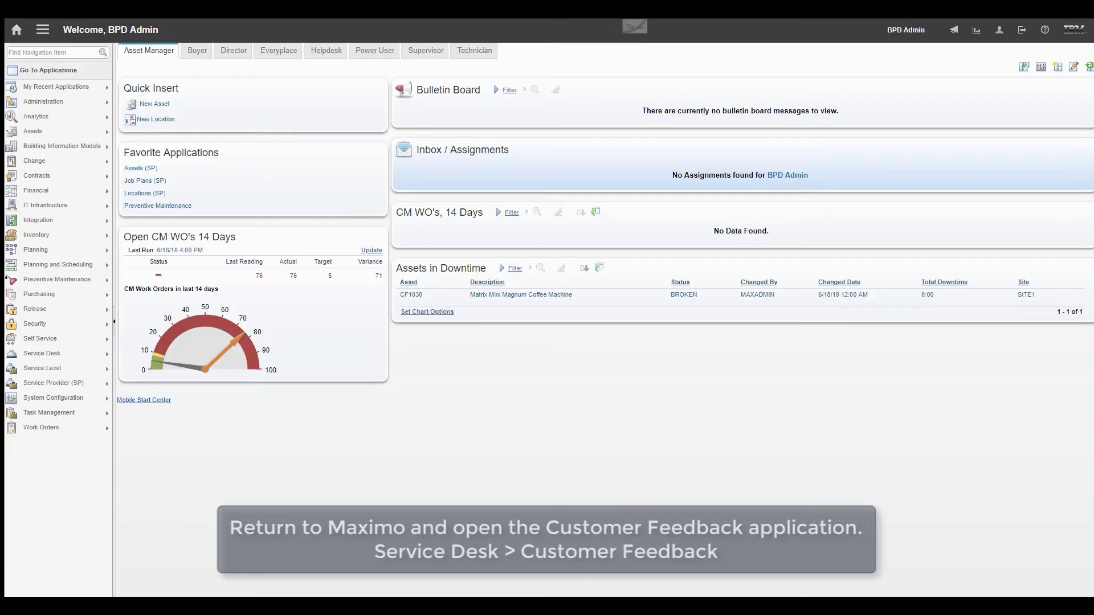
# Step: Go to Service Desk > Customer Feedback to list survey response 19 for request 1063
pyautogui.click(40, 337)
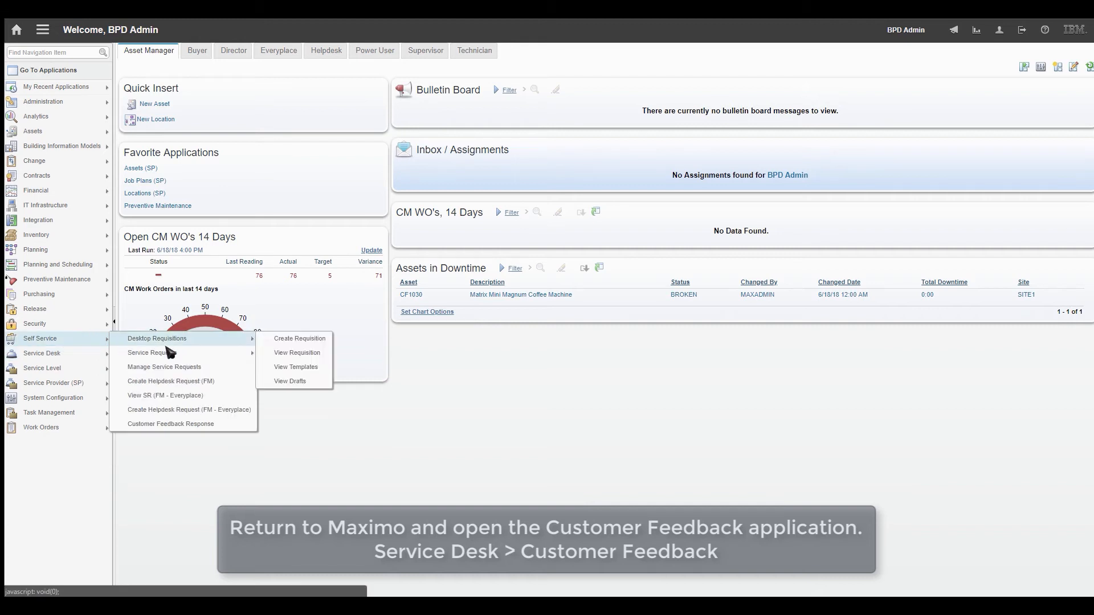
pyautogui.click(41, 353)
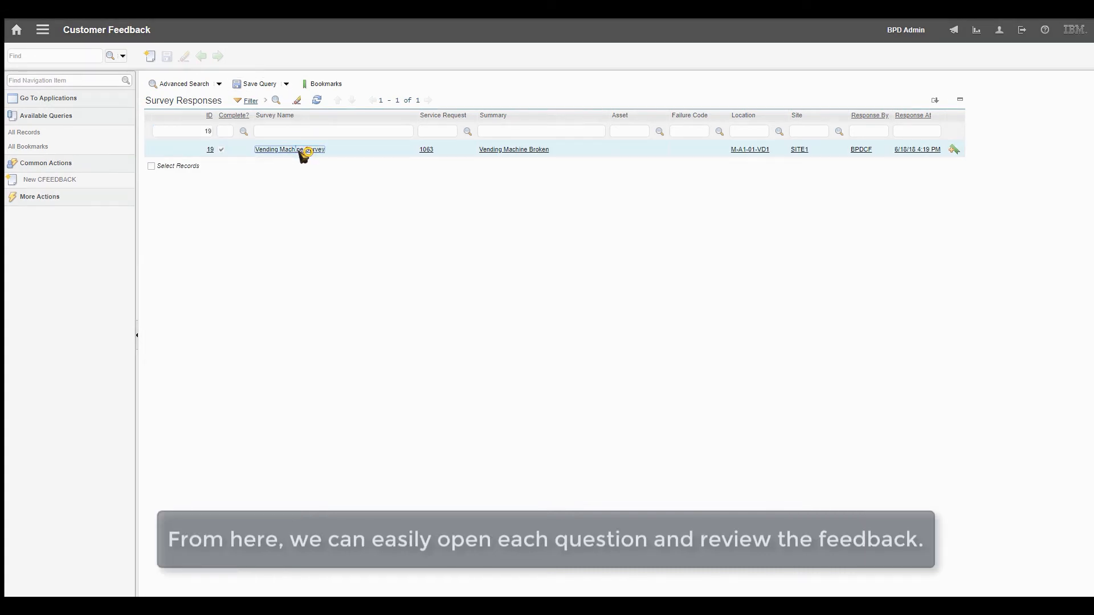
# Step: Open the Vending Machine Survey response and view details of the service rating, repair quality and other feedback answers
pyautogui.click(289, 149)
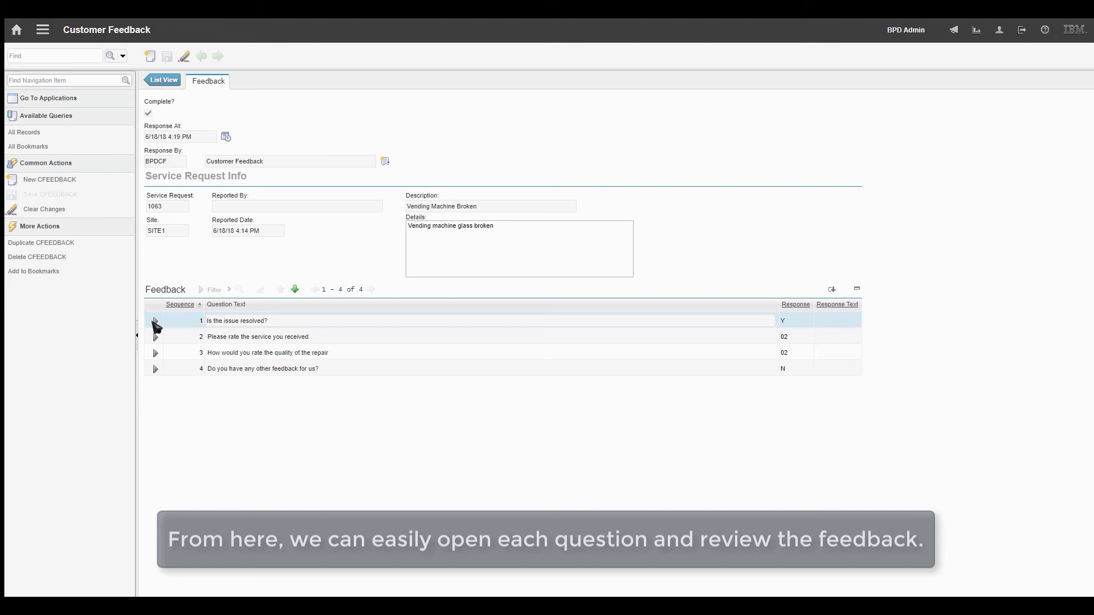
pyautogui.click(156, 320)
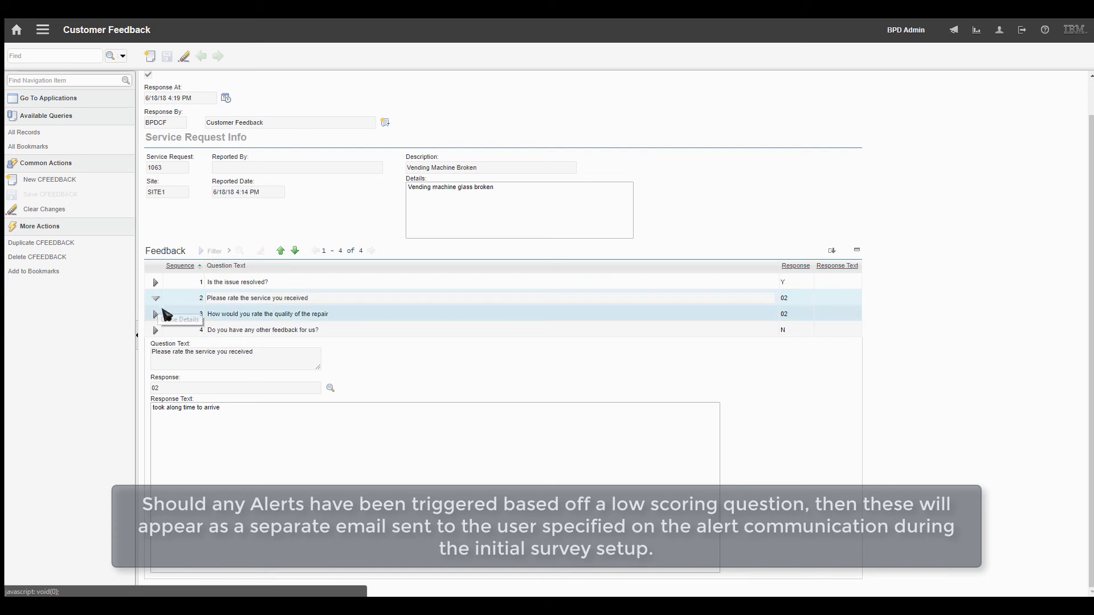
pyautogui.click(155, 314)
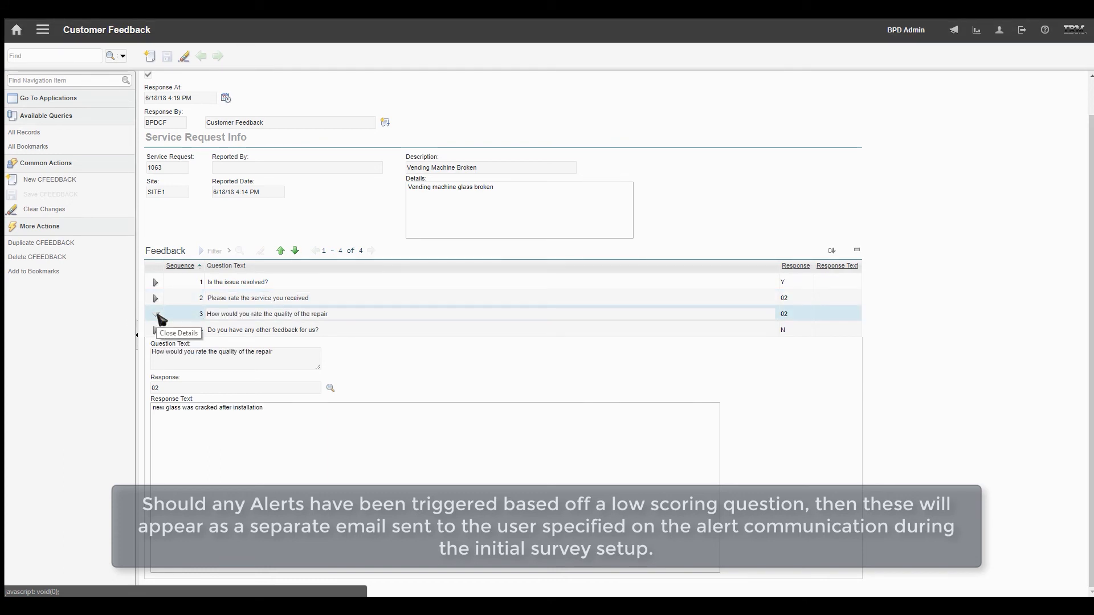
pyautogui.click(156, 330)
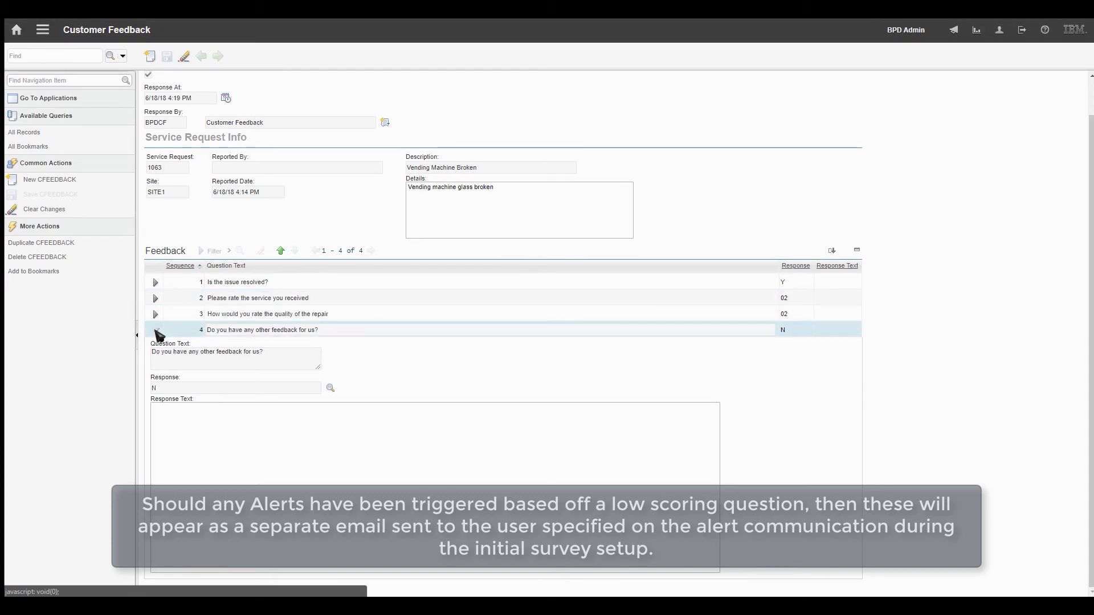